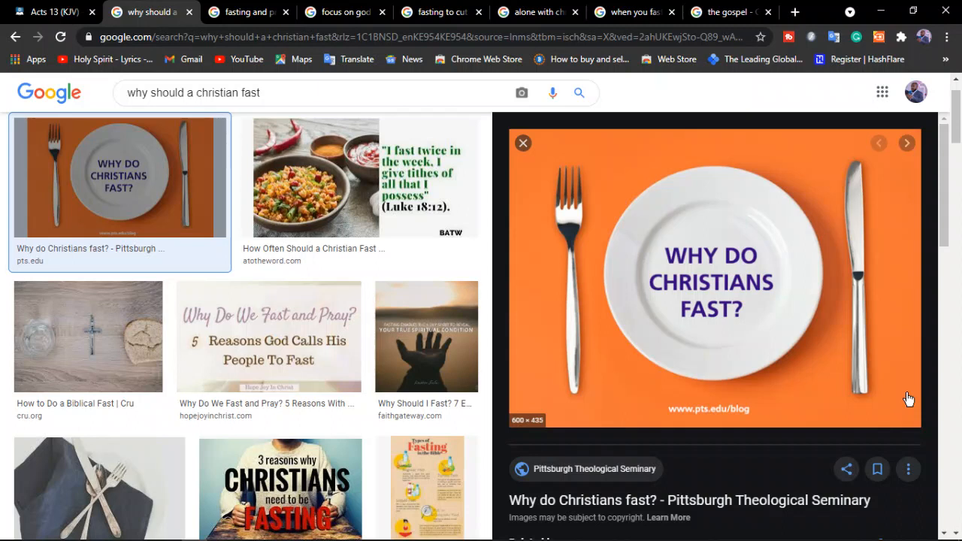
pyautogui.moveTo(691, 250)
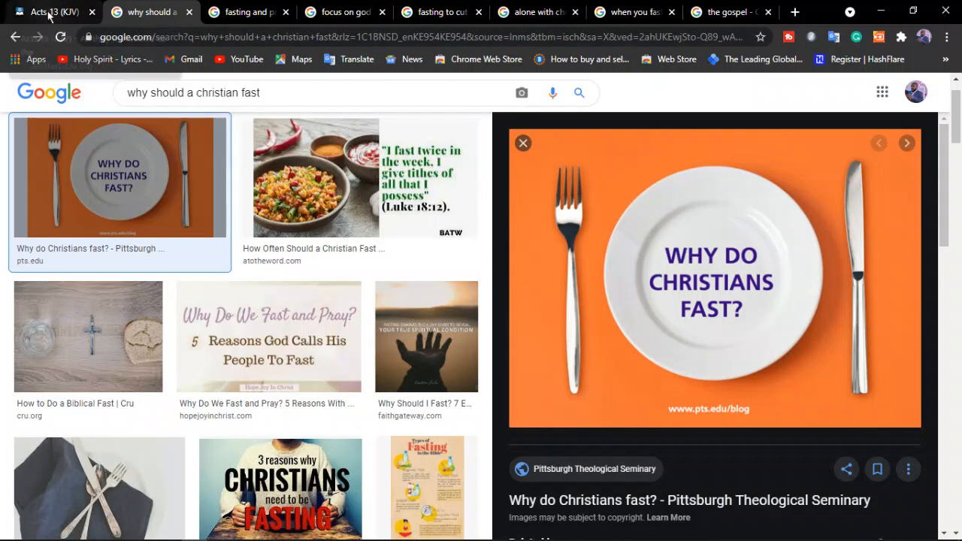
# - Switch to the Acts 13 KJV reading and highlight "and fasted" in Acts 13:2
pyautogui.click(49, 11)
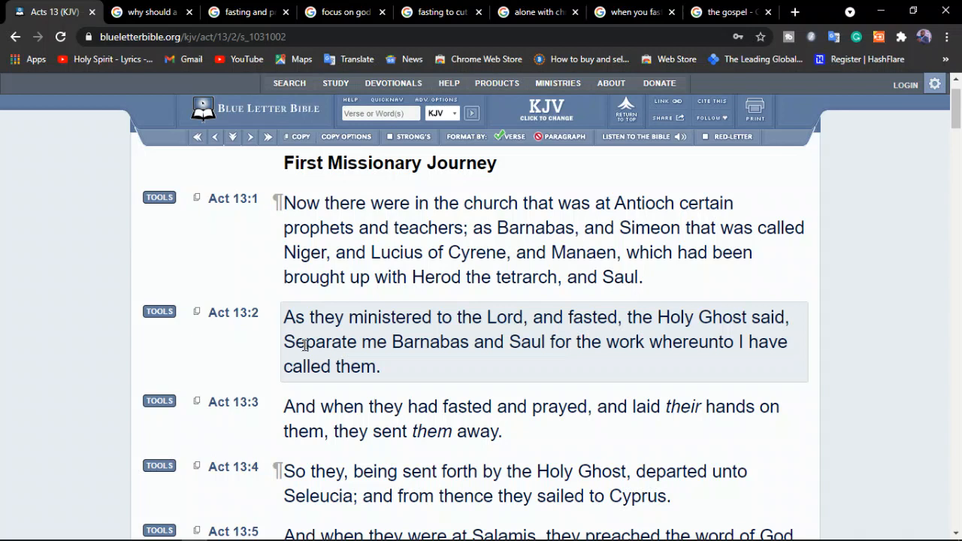
pyautogui.moveTo(302, 343)
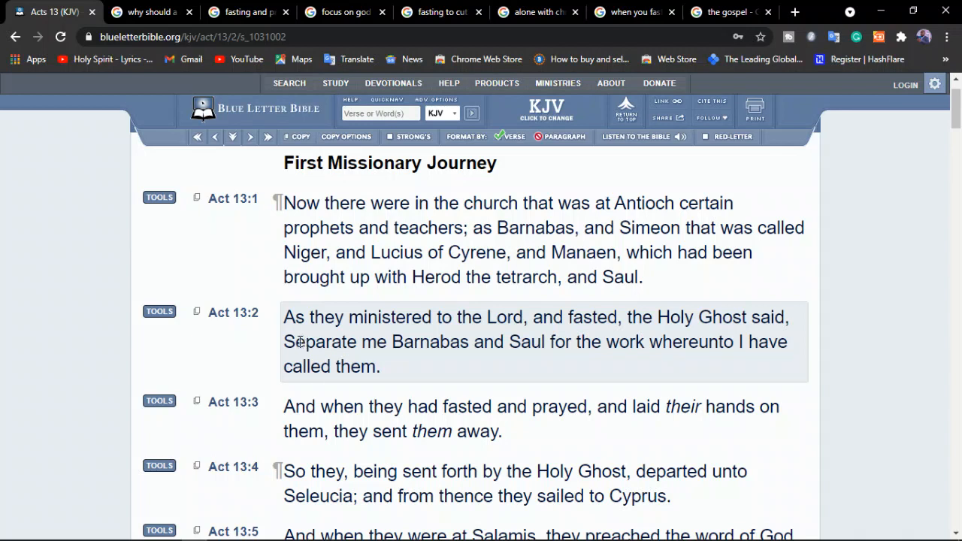
pyautogui.moveTo(371, 323)
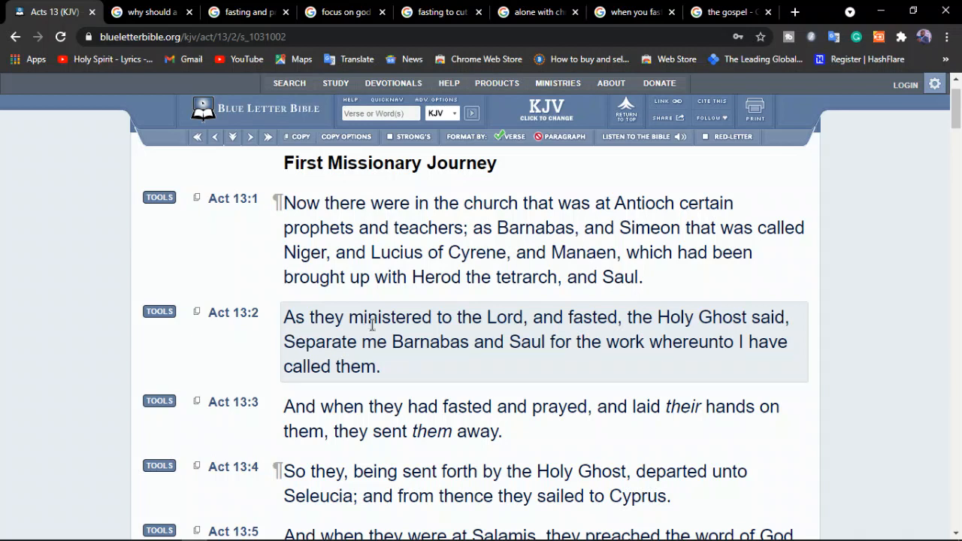
pyautogui.moveTo(613, 322)
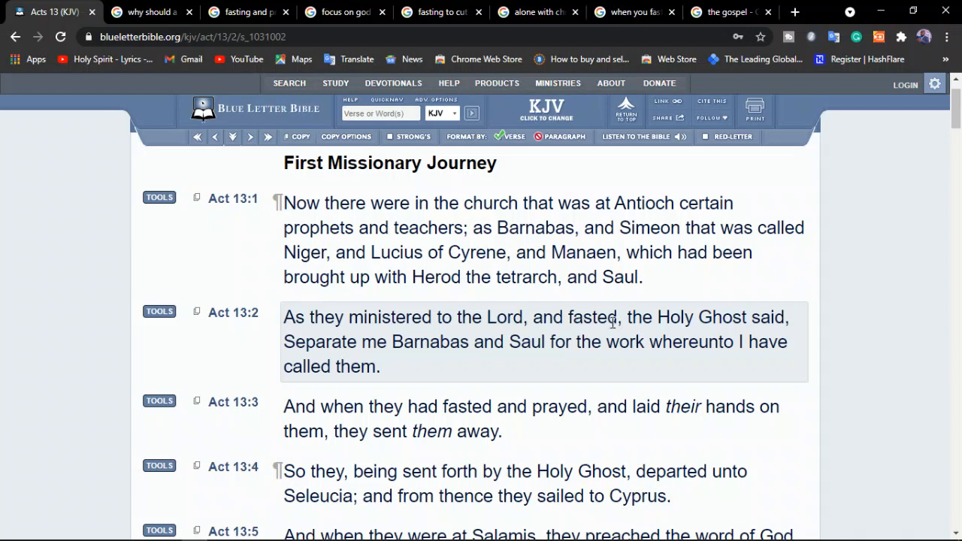
pyautogui.doubleClick(573, 316)
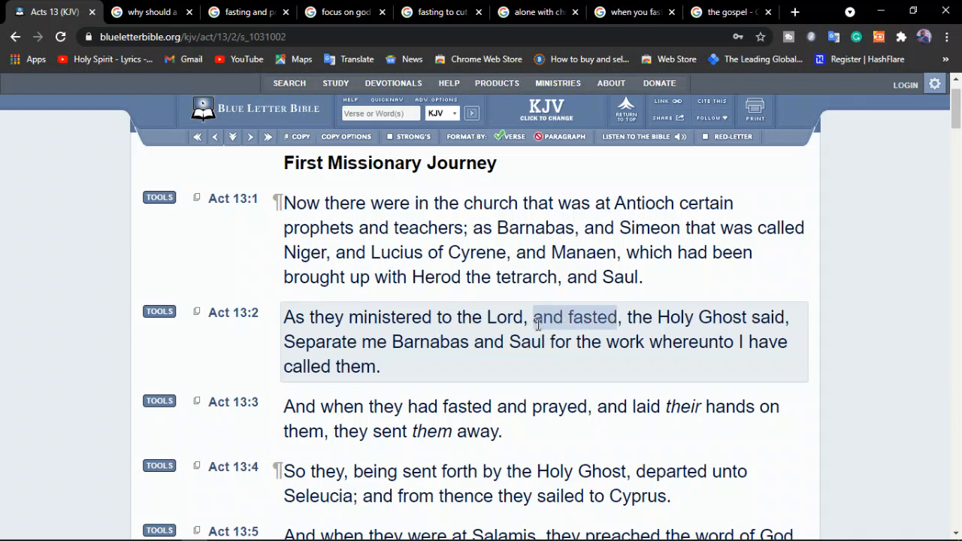
pyautogui.moveTo(255, 373)
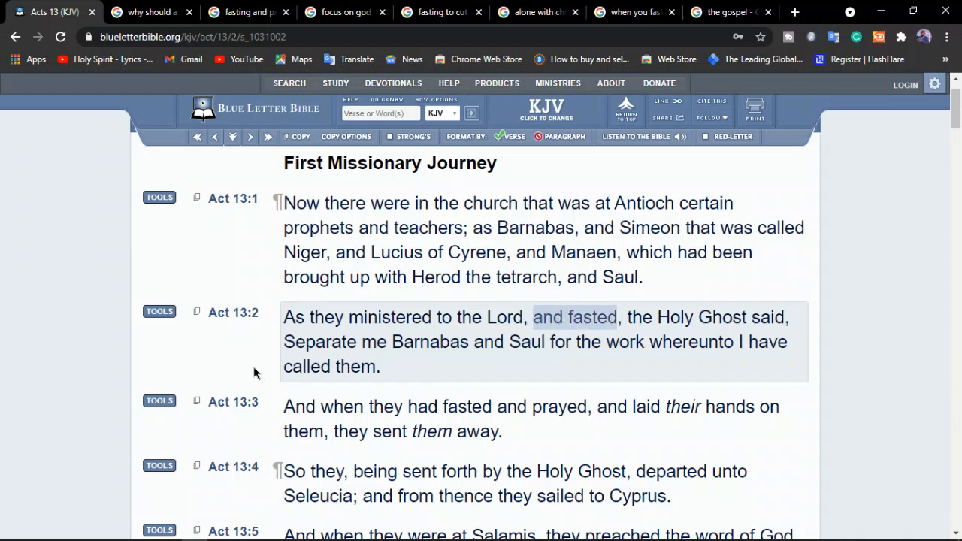
pyautogui.moveTo(625, 360)
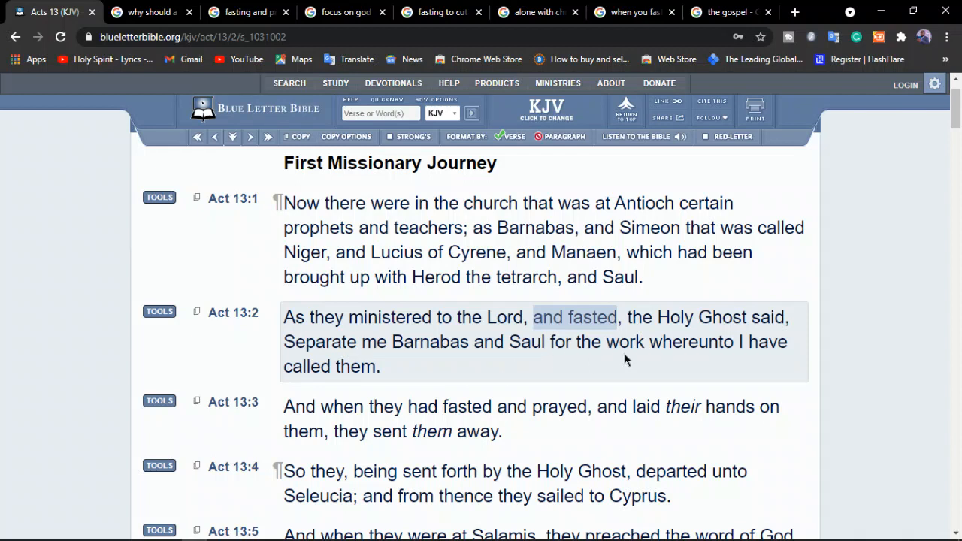
pyautogui.moveTo(417, 366)
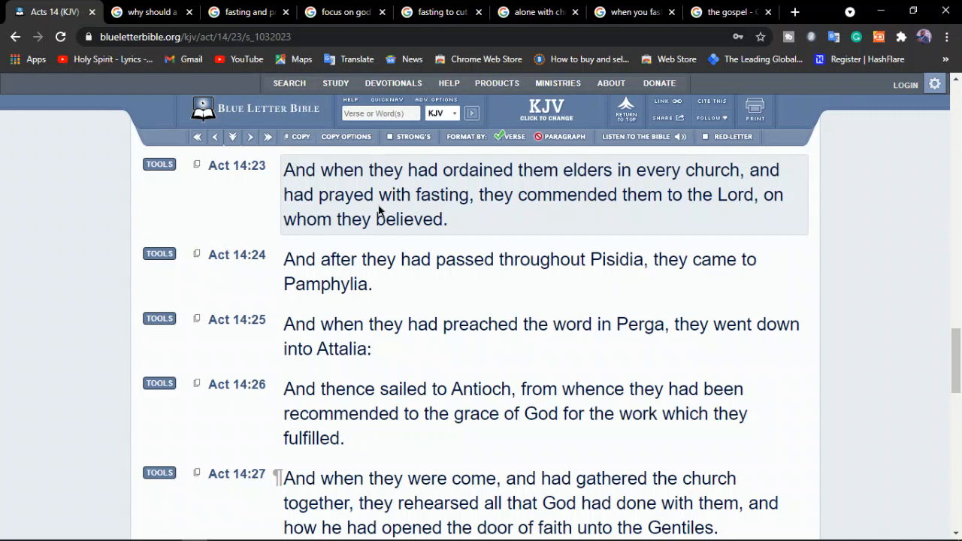
pyautogui.moveTo(630, 211)
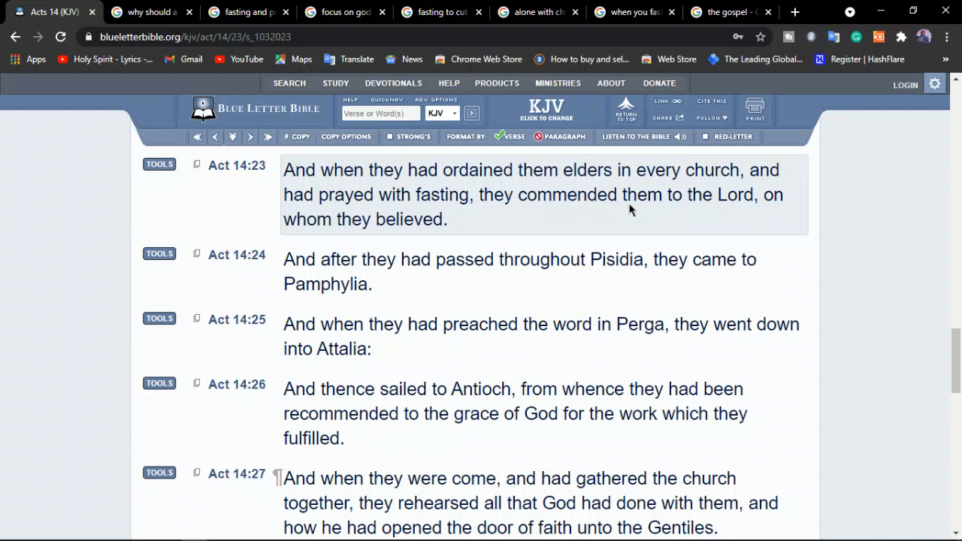
pyautogui.moveTo(404, 245)
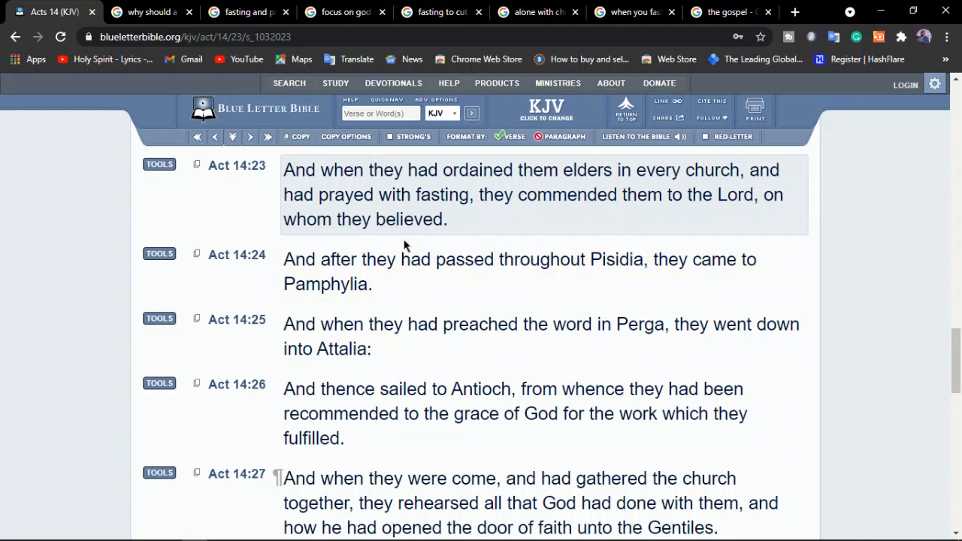
pyautogui.moveTo(470, 170)
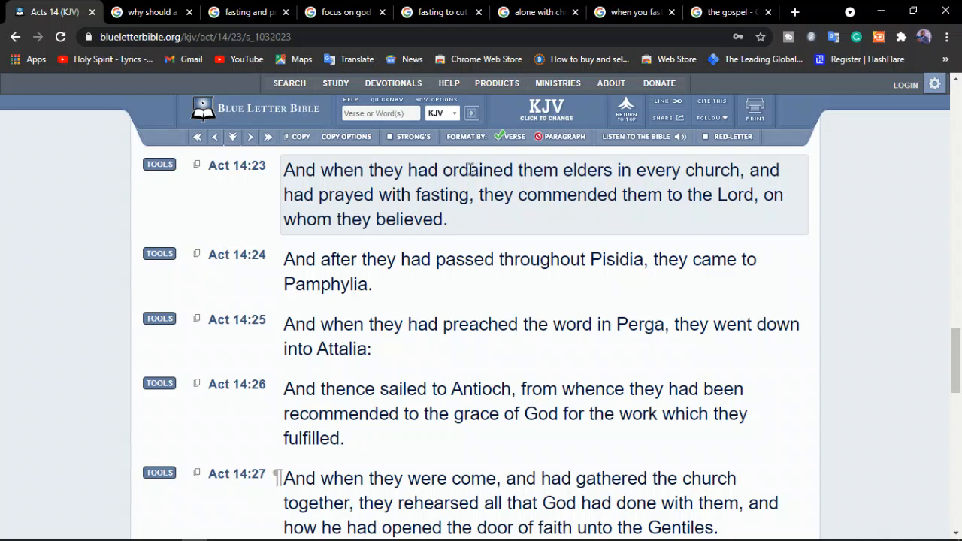
pyautogui.moveTo(354, 196)
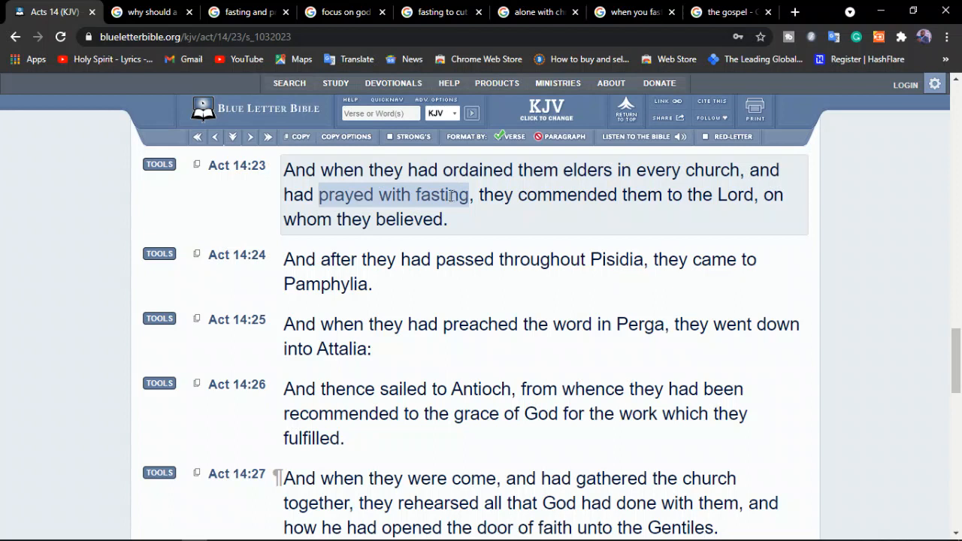
pyautogui.moveTo(591, 185)
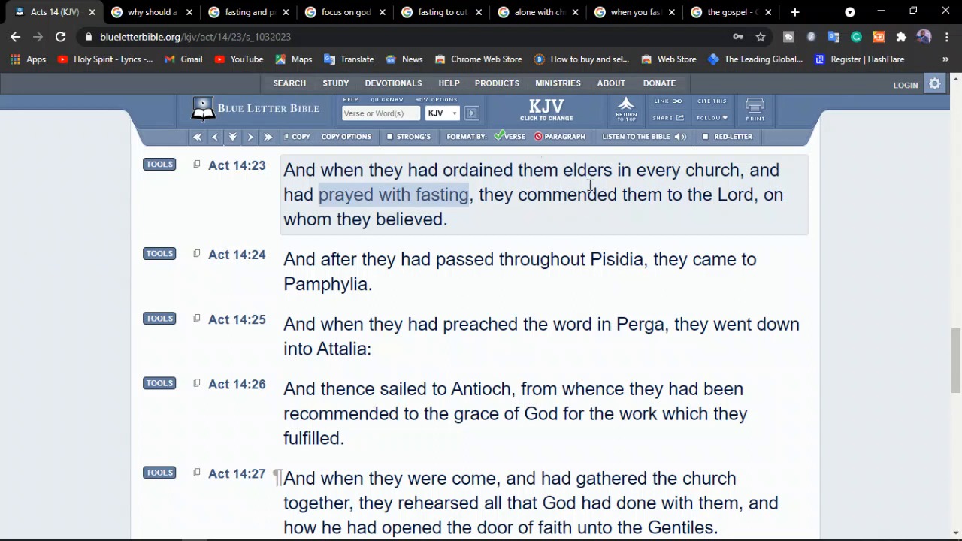
pyautogui.moveTo(503, 186)
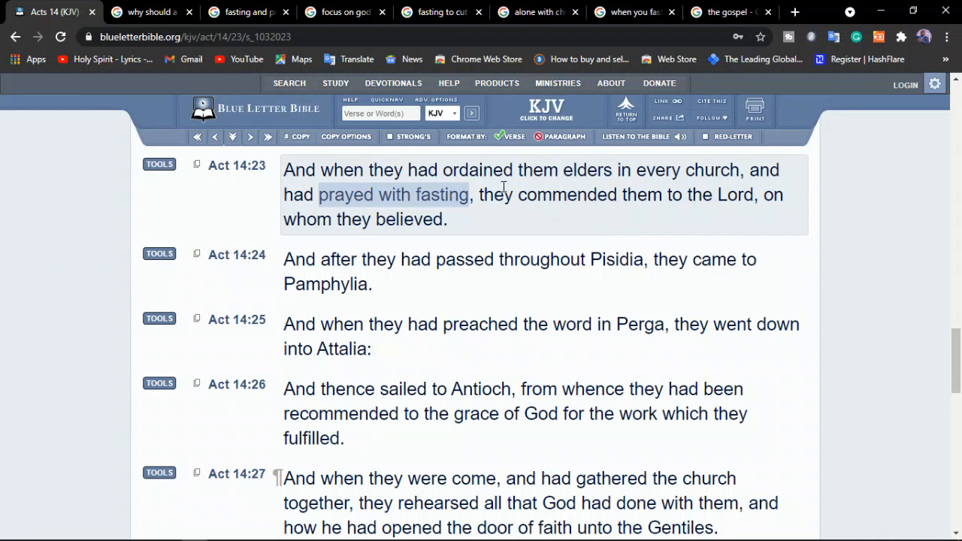
pyautogui.moveTo(692, 201)
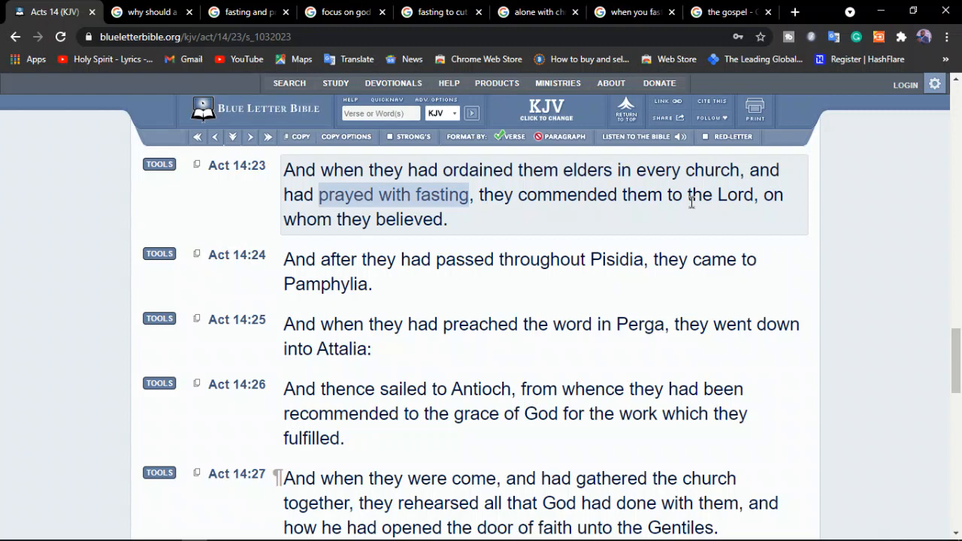
# - Switch to the 'fasting and prayer' image results showing the Fasting & Prayer picture
pyautogui.click(249, 12)
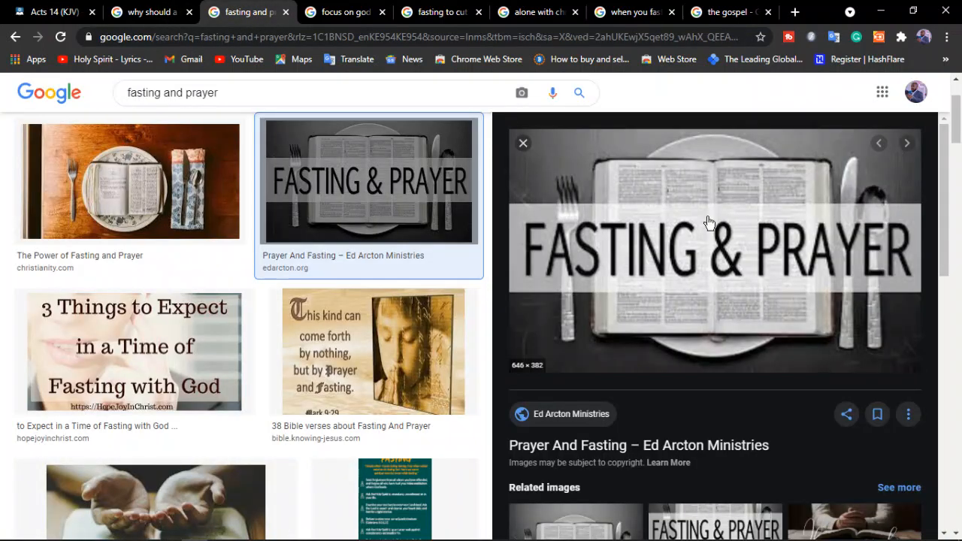
pyautogui.moveTo(690, 280)
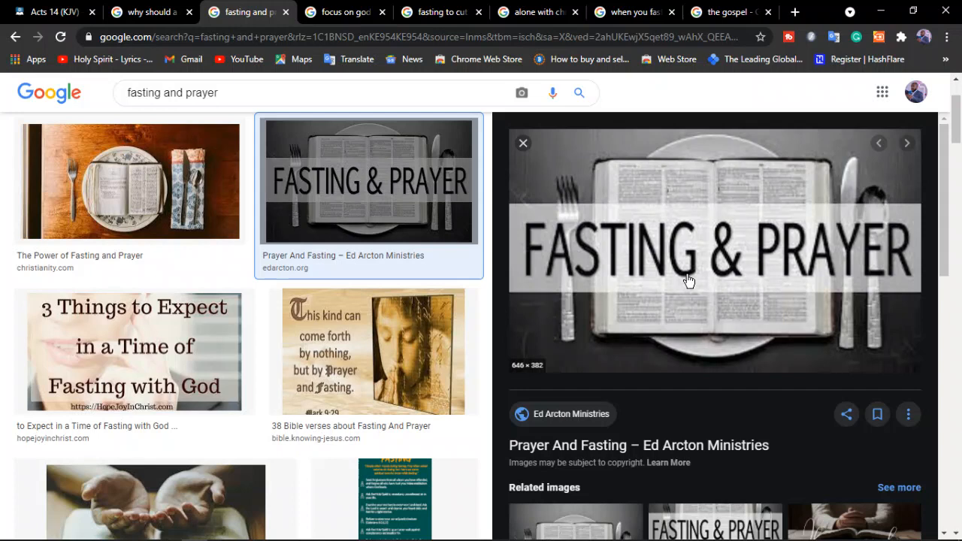
pyautogui.moveTo(803, 231)
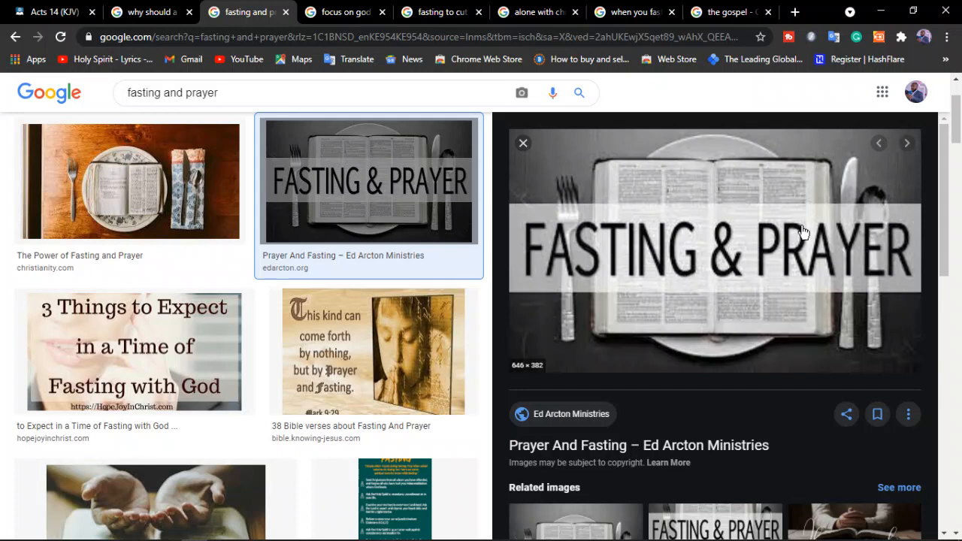
pyautogui.moveTo(594, 259)
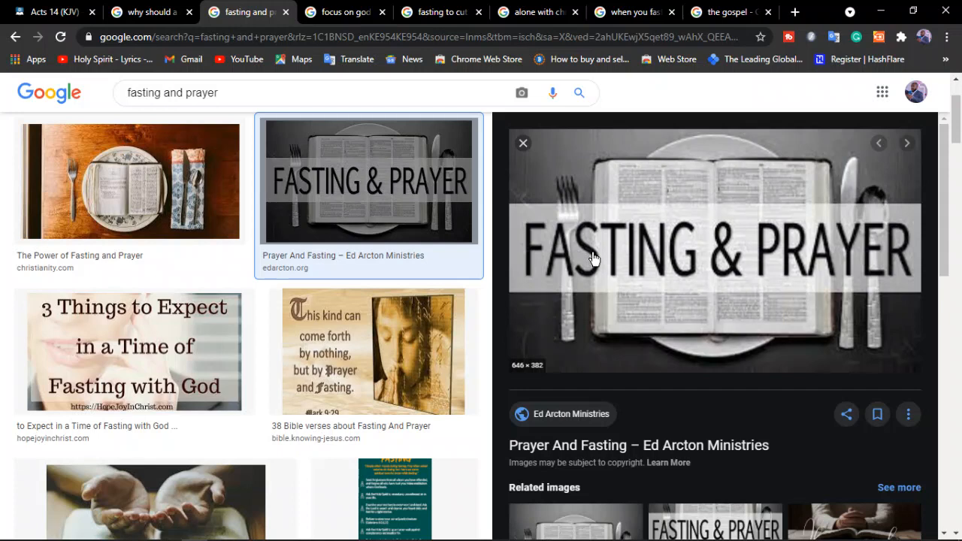
pyautogui.moveTo(729, 321)
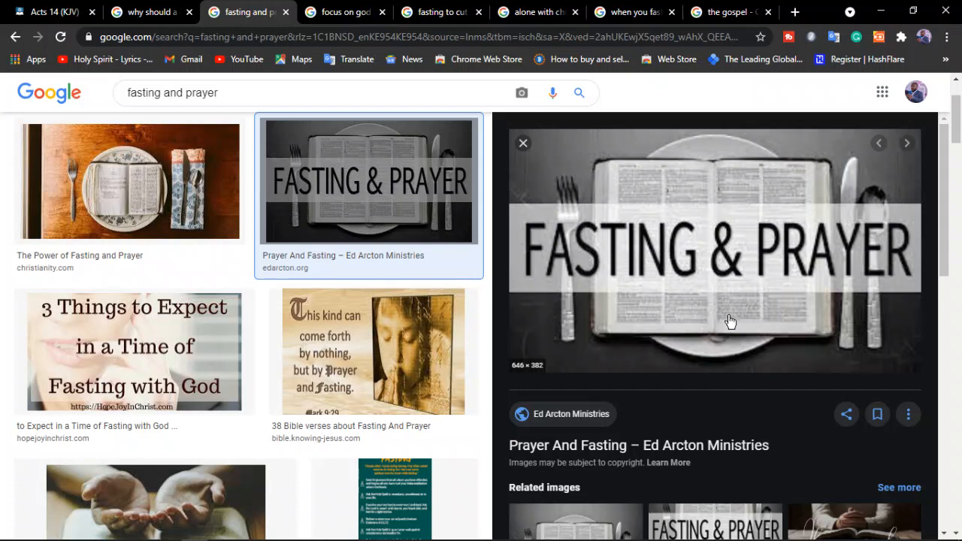
# - Look up Luke 2 and select 'fastings and prayers night and day' in verse 37
pyautogui.click(49, 12)
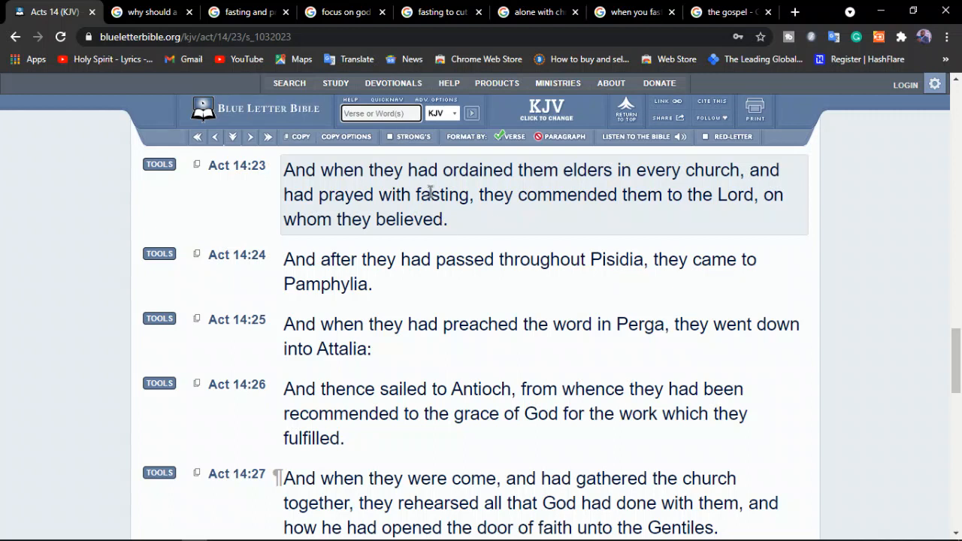
pyautogui.moveTo(450, 194)
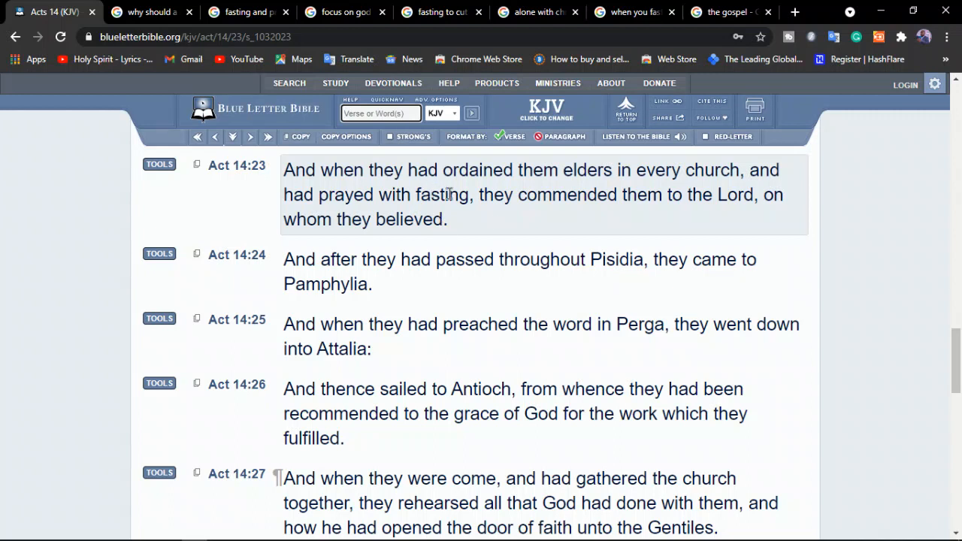
pyautogui.write('luke')
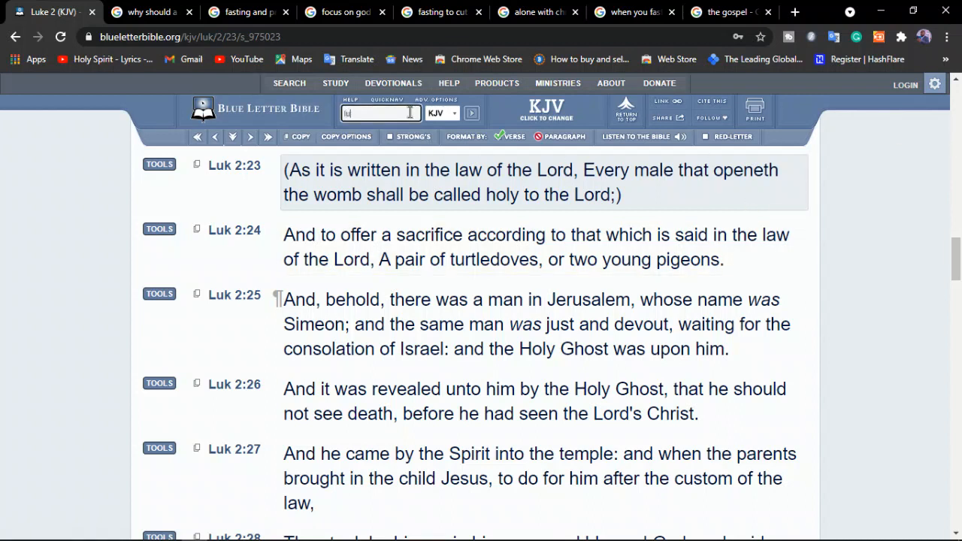
pyautogui.write('luke 2')
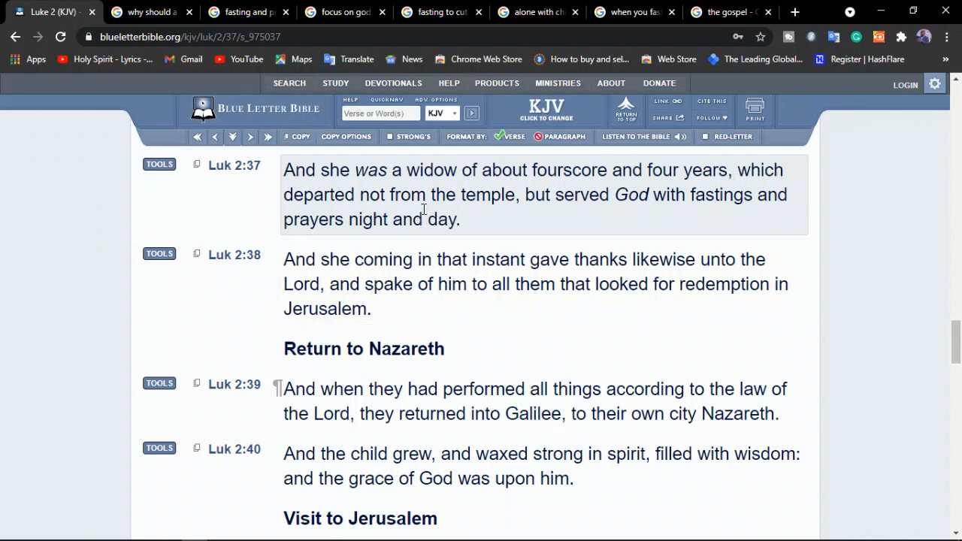
pyautogui.moveTo(733, 201)
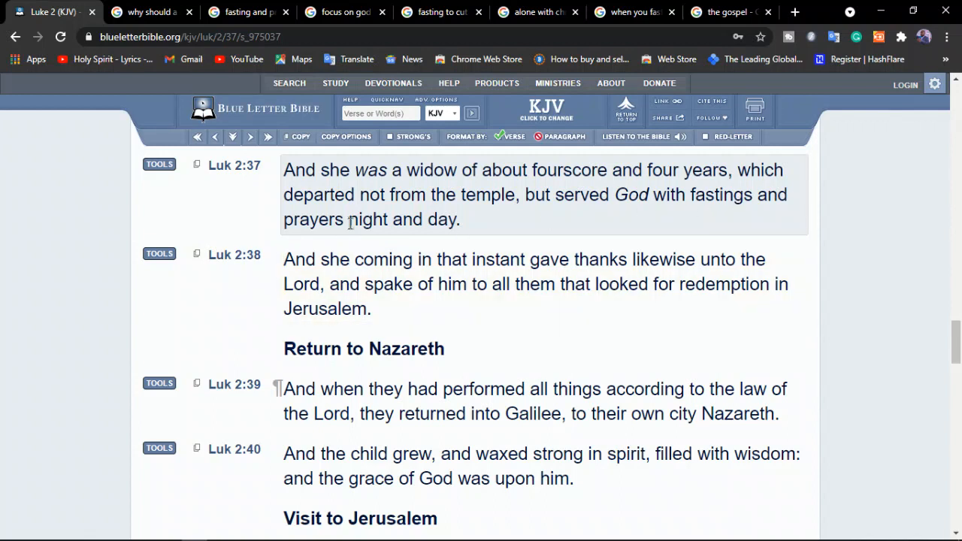
pyautogui.moveTo(701, 203)
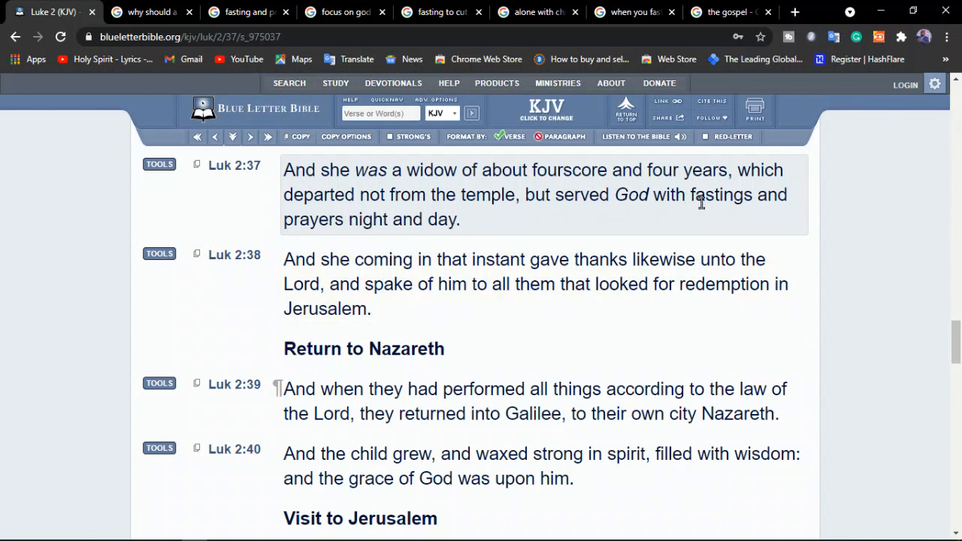
pyautogui.moveTo(694, 195); pyautogui.dragTo(460, 219)
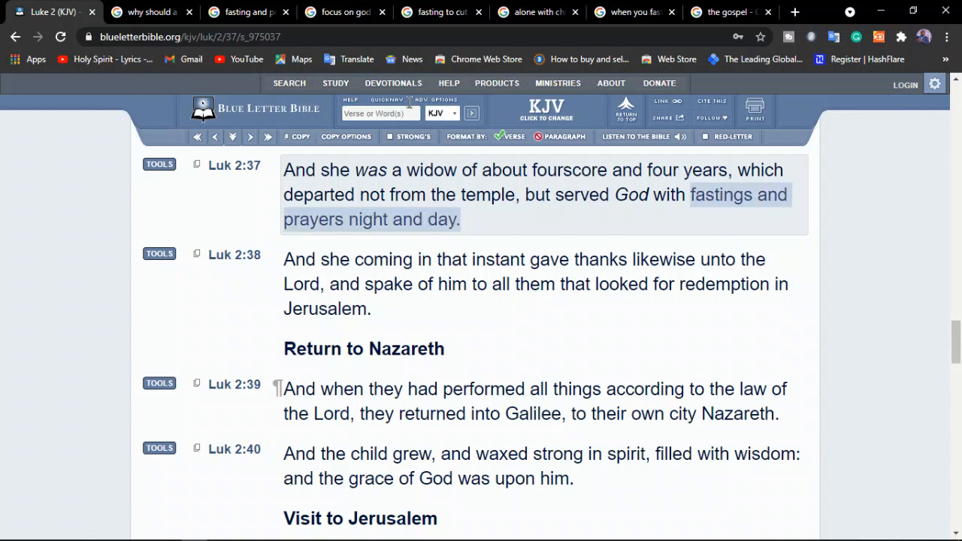
pyautogui.click(380, 113)
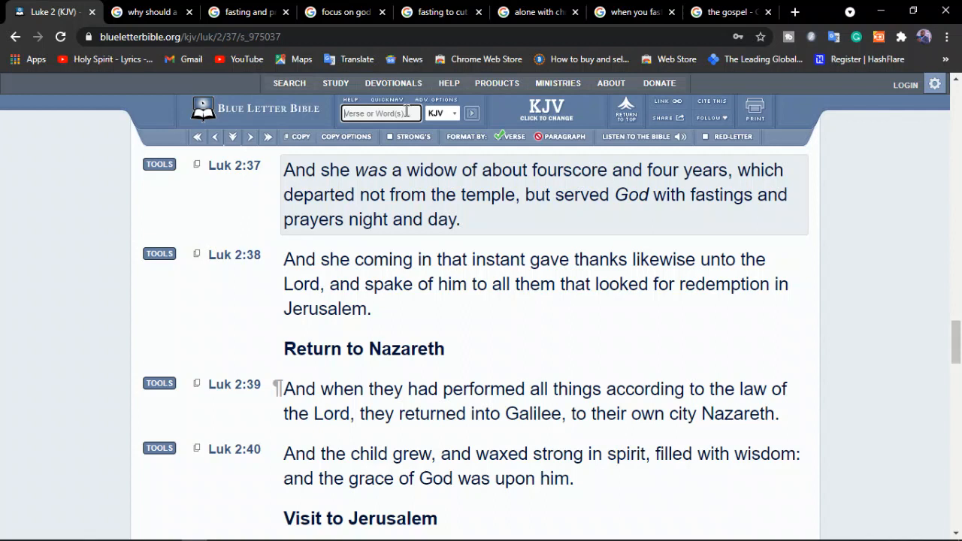
# - Enter "luke" in Quick Nav to begin looking up Luke 5:33
pyautogui.write('luke')
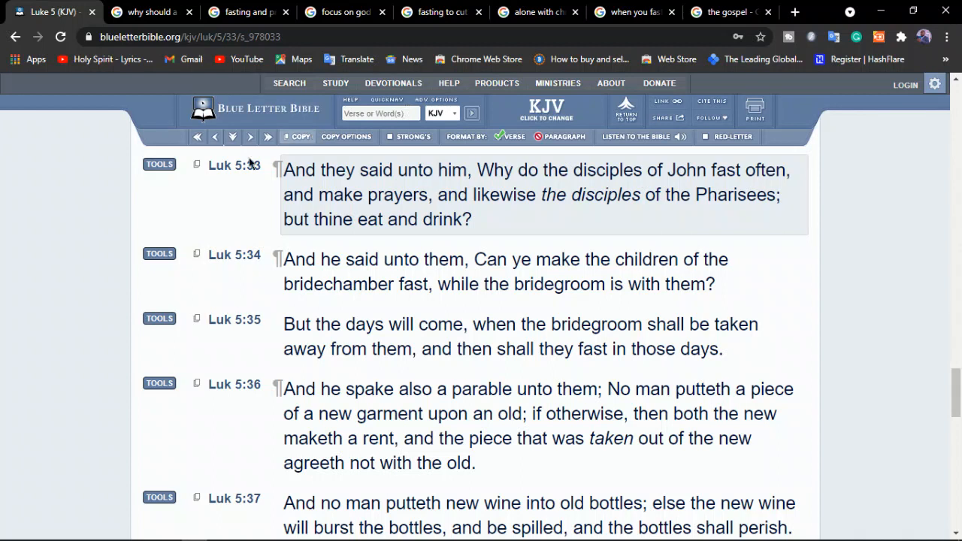
pyautogui.moveTo(287, 210)
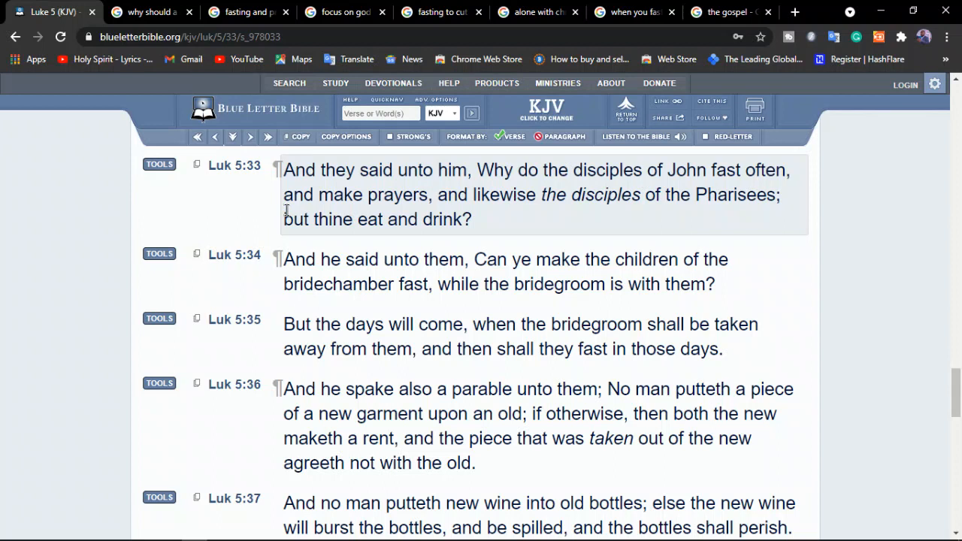
pyautogui.moveTo(535, 188)
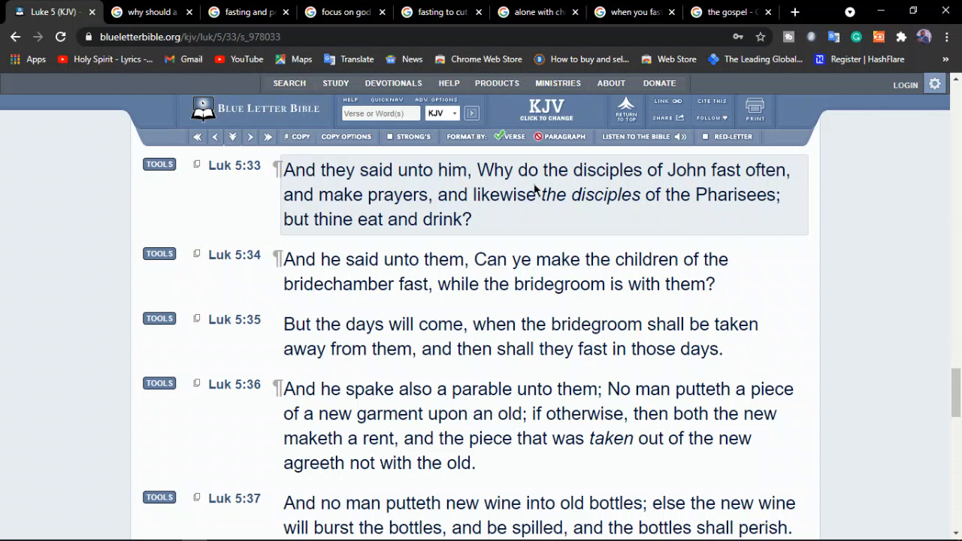
pyautogui.moveTo(718, 179)
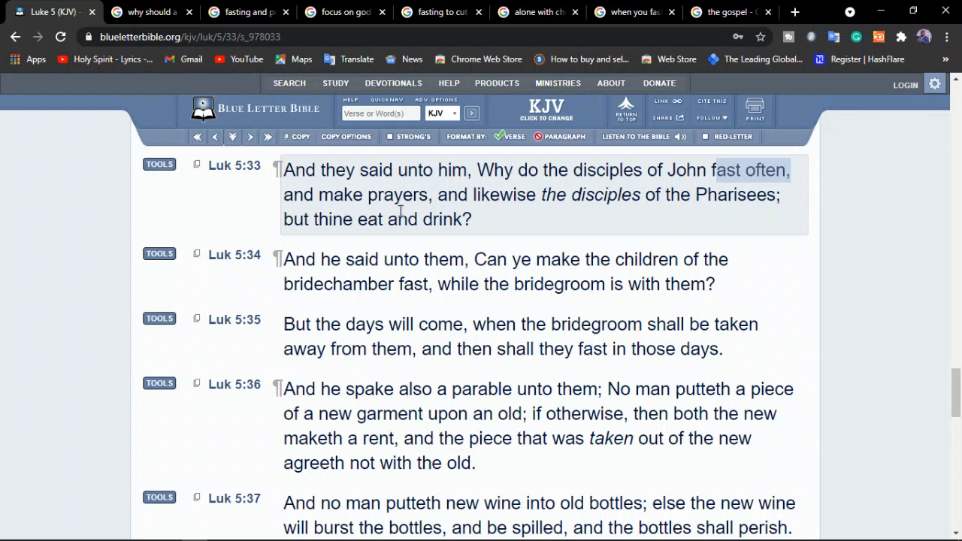
pyautogui.moveTo(691, 215)
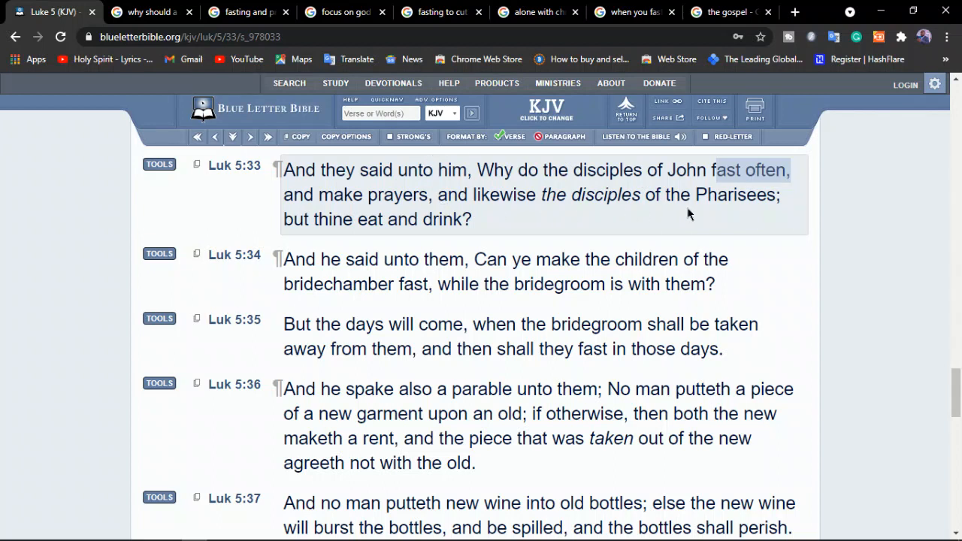
pyautogui.moveTo(321, 225)
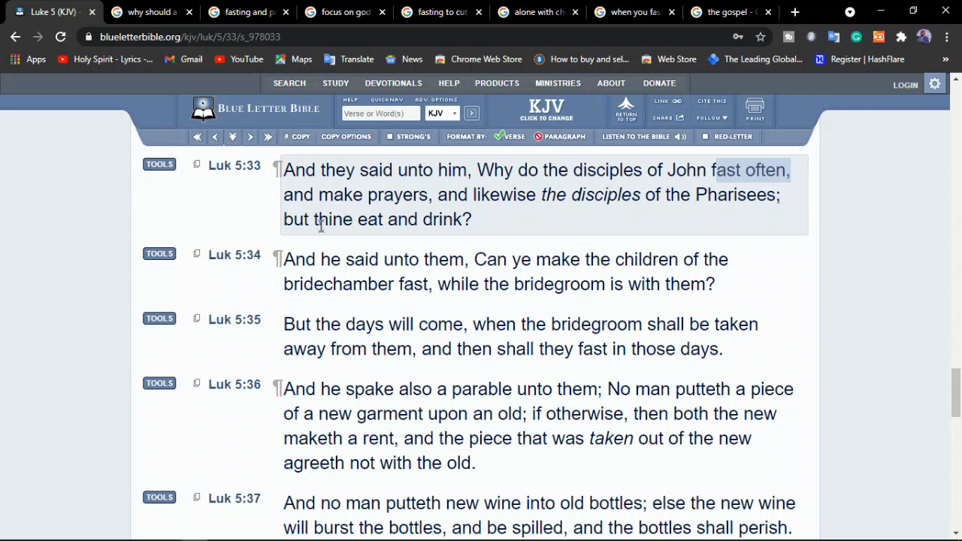
pyautogui.moveTo(442, 222)
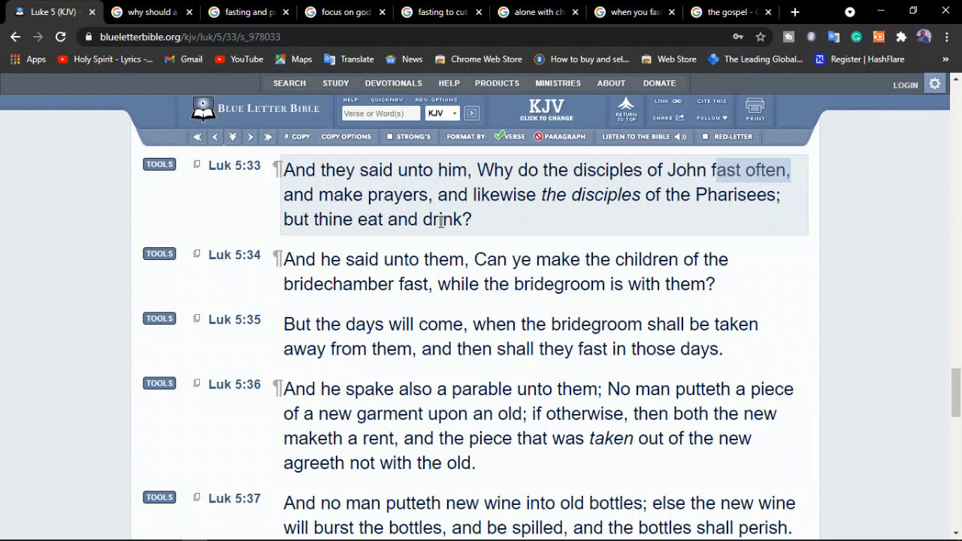
pyautogui.moveTo(488, 211)
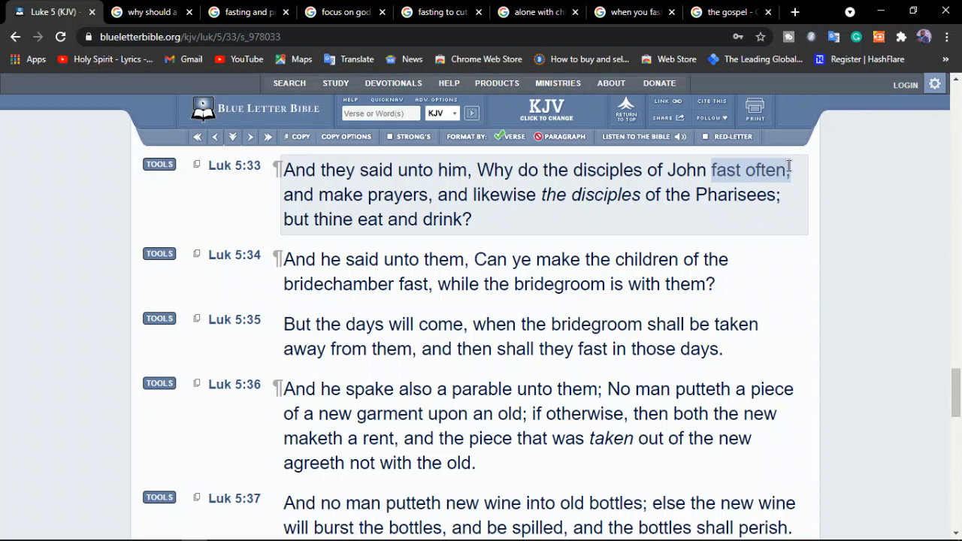
pyautogui.moveTo(587, 202)
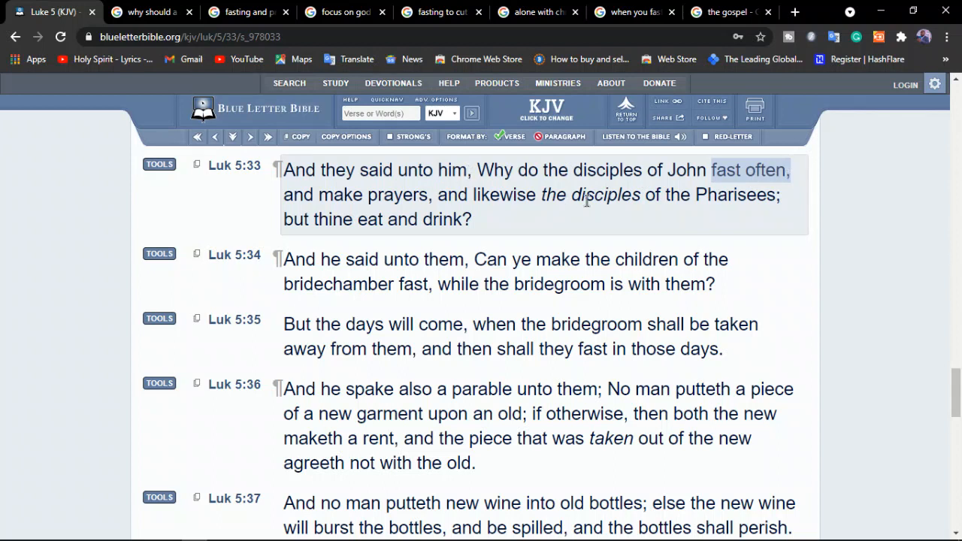
pyautogui.moveTo(299, 250)
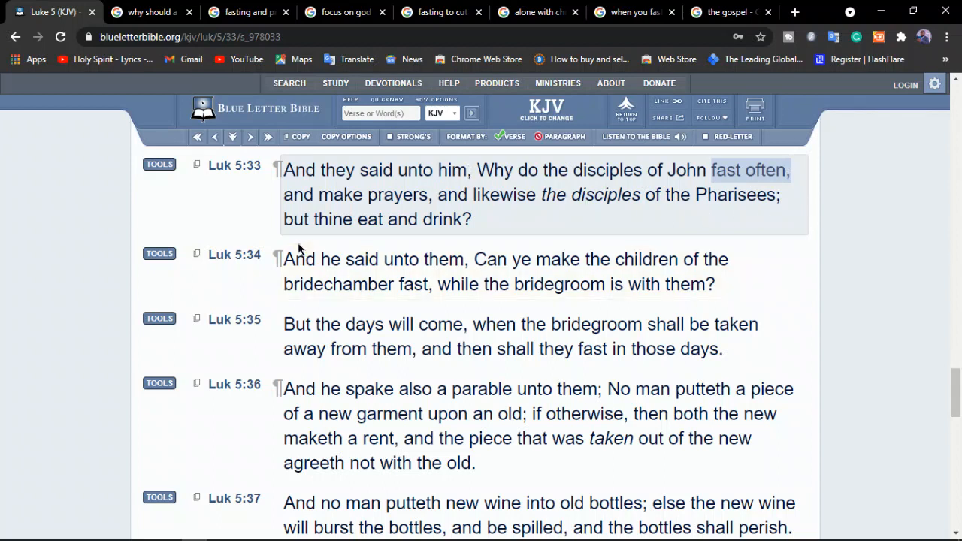
pyautogui.moveTo(451, 228)
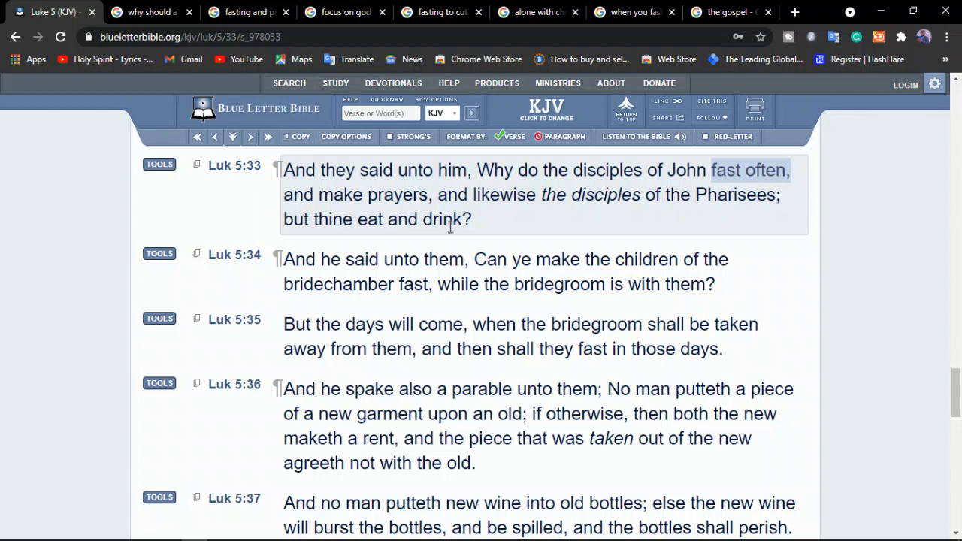
pyautogui.moveTo(473, 228)
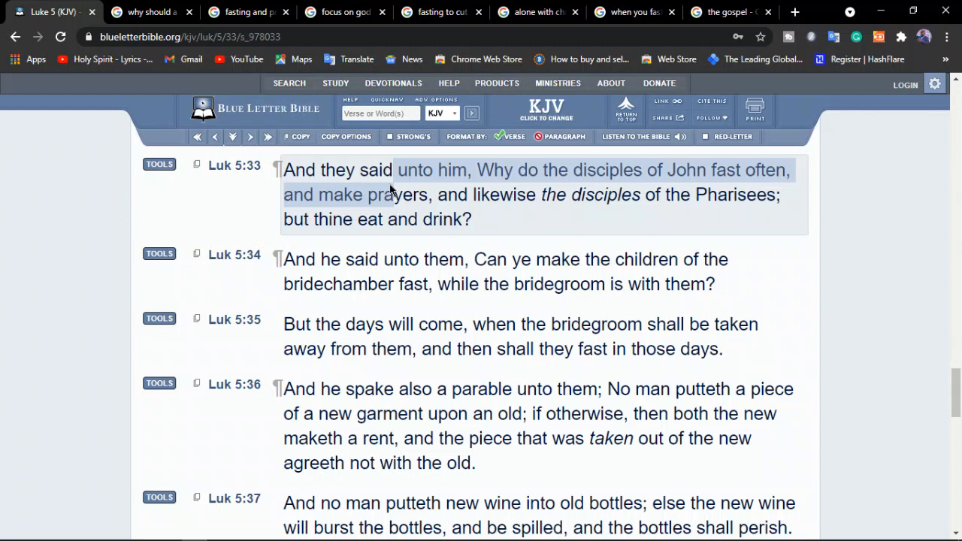
pyautogui.moveTo(509, 218)
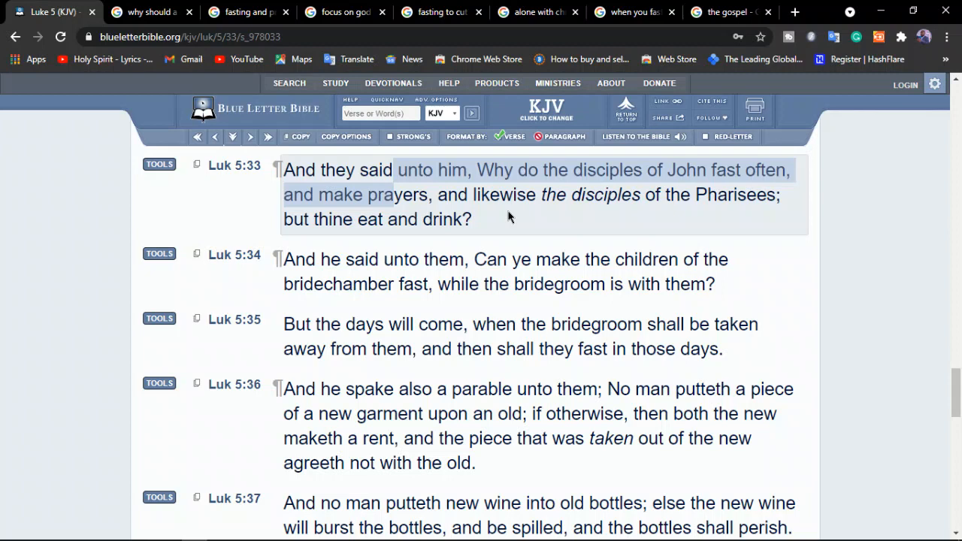
pyautogui.moveTo(339, 12)
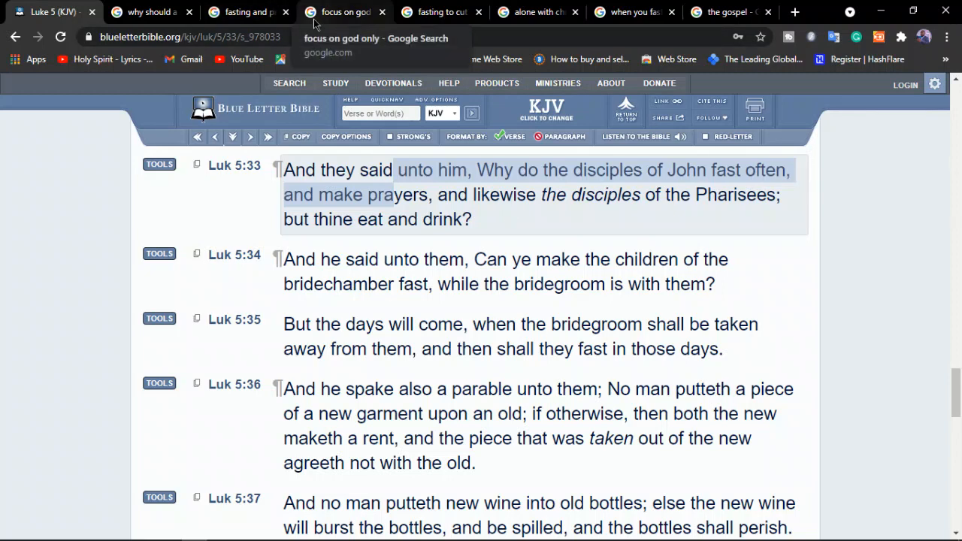
# - Move between the 'focus on god only' and 'why should a christian fast' tabs, ending on focus on god
pyautogui.click(344, 12)
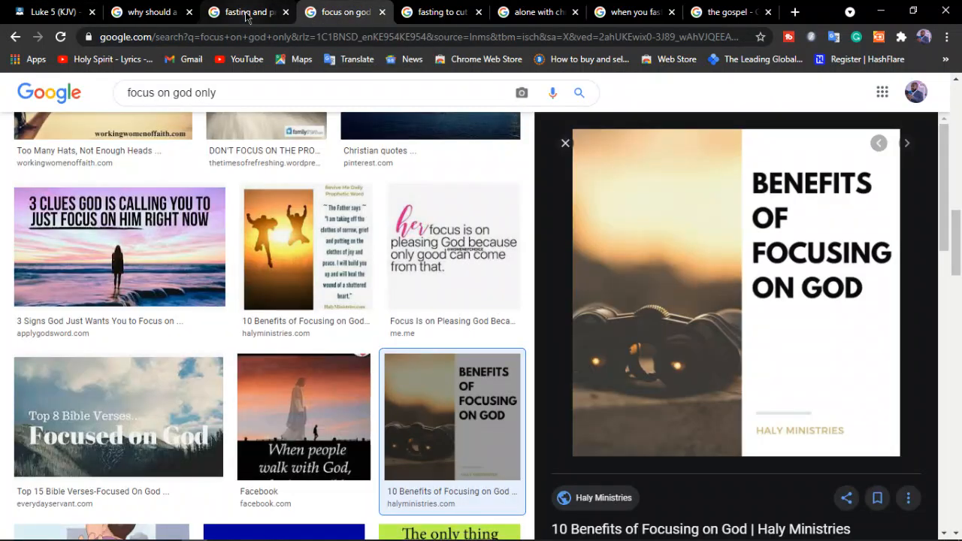
pyautogui.click(142, 12)
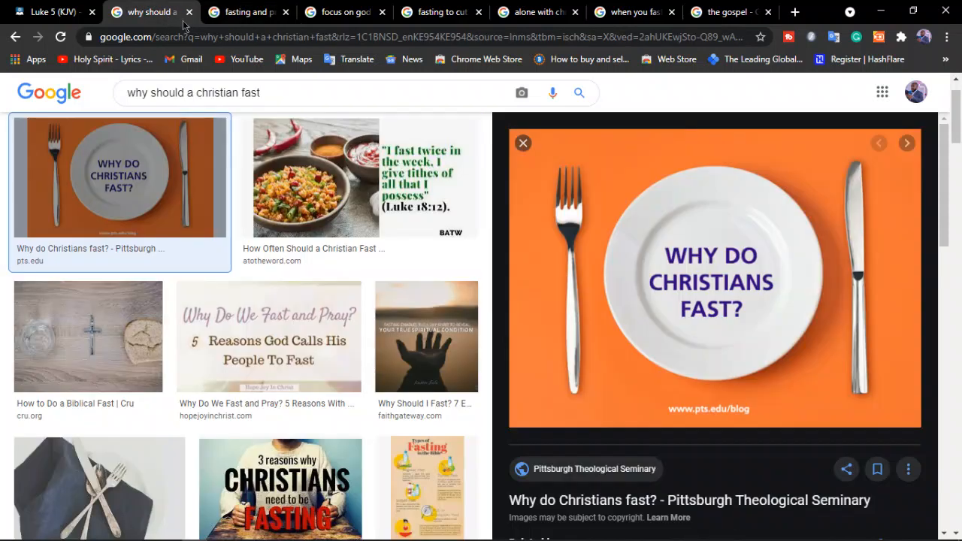
pyautogui.moveTo(780, 272)
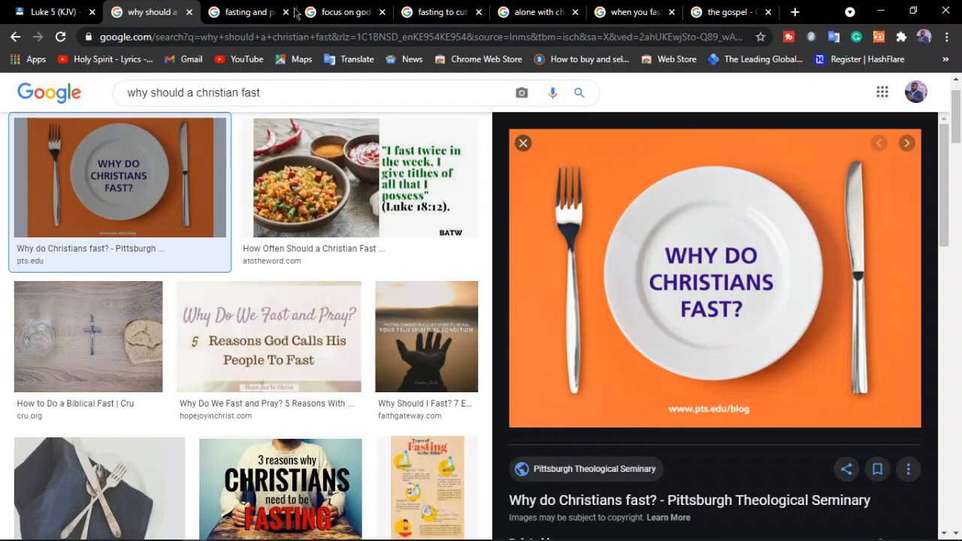
pyautogui.click(343, 12)
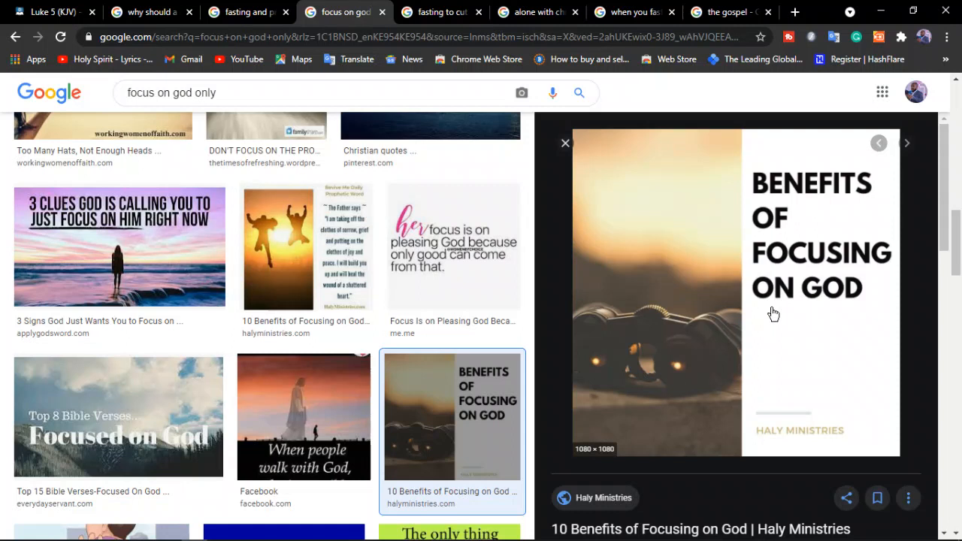
pyautogui.moveTo(740, 297)
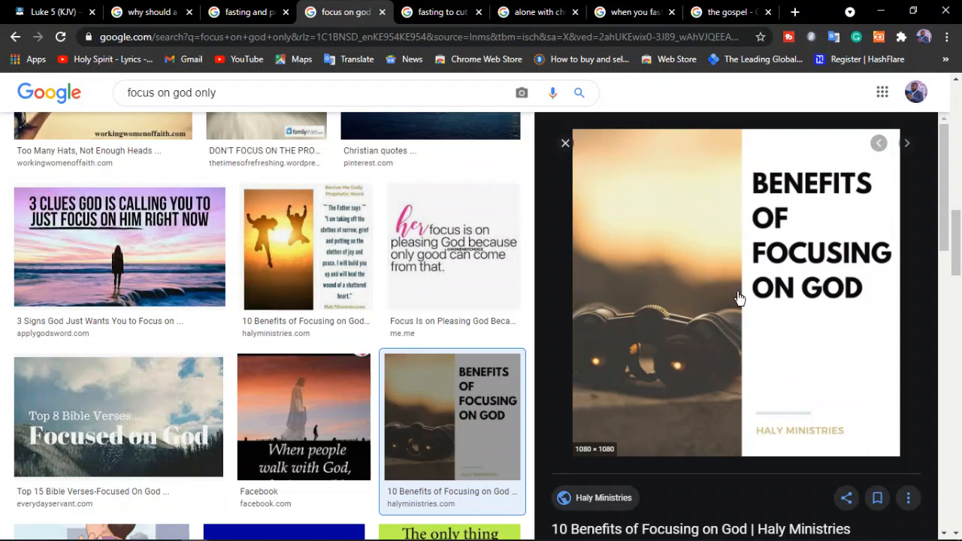
pyautogui.moveTo(729, 231)
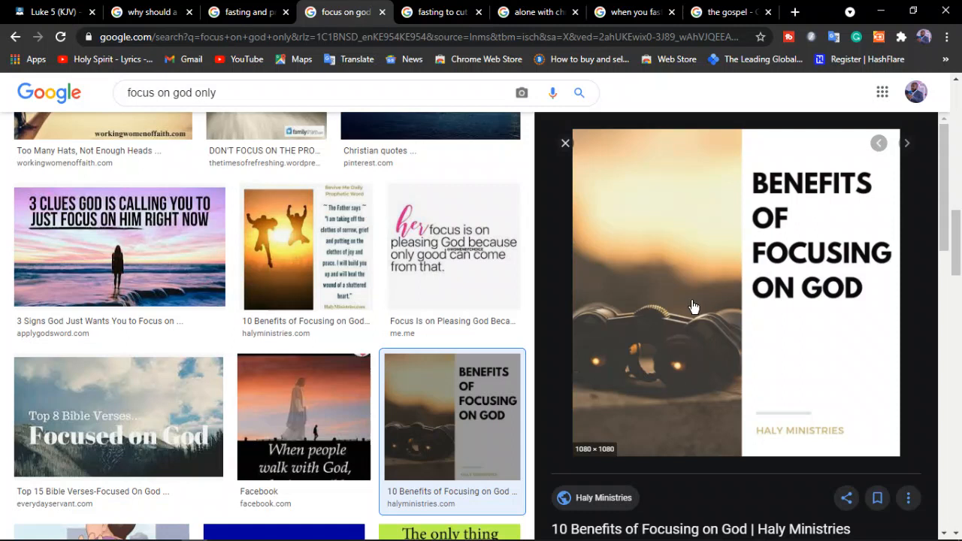
pyautogui.moveTo(848, 383)
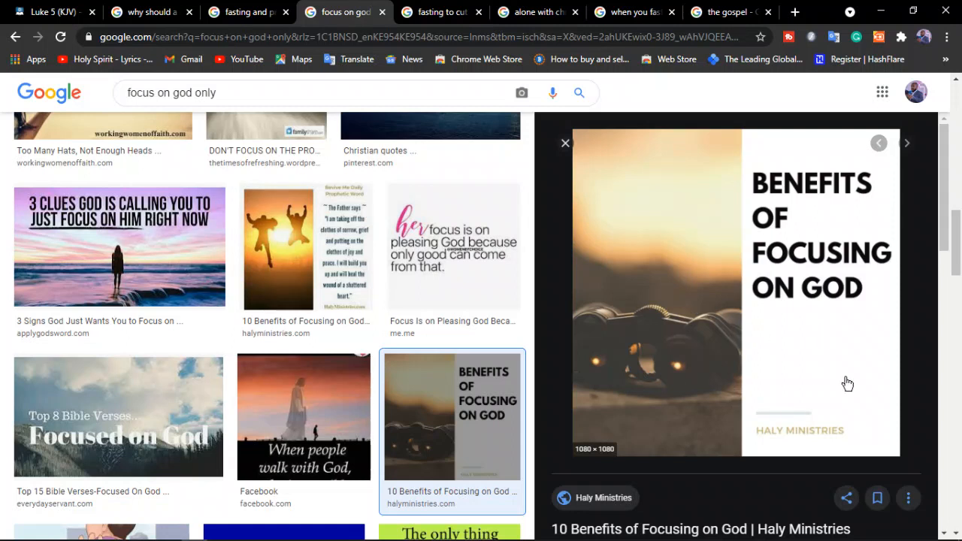
pyautogui.moveTo(766, 354)
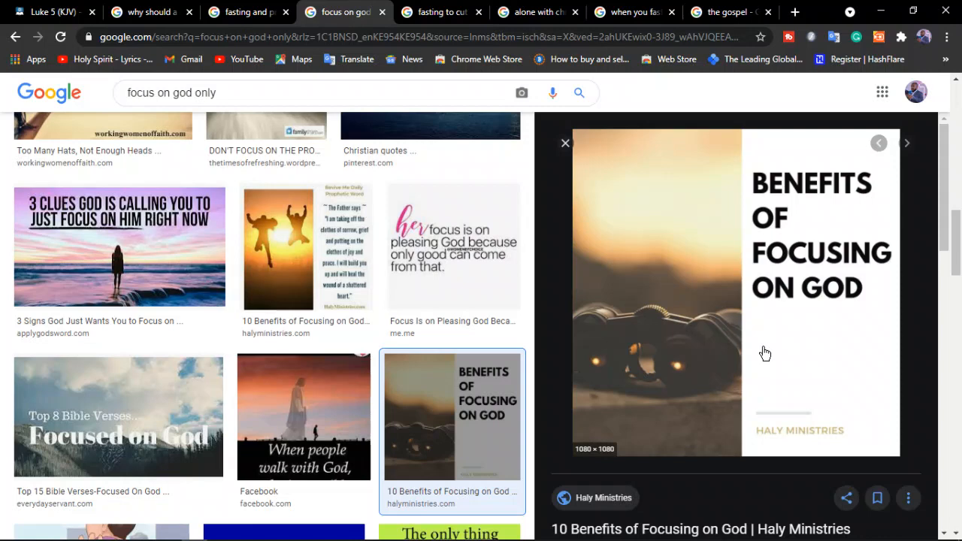
pyautogui.moveTo(566, 179)
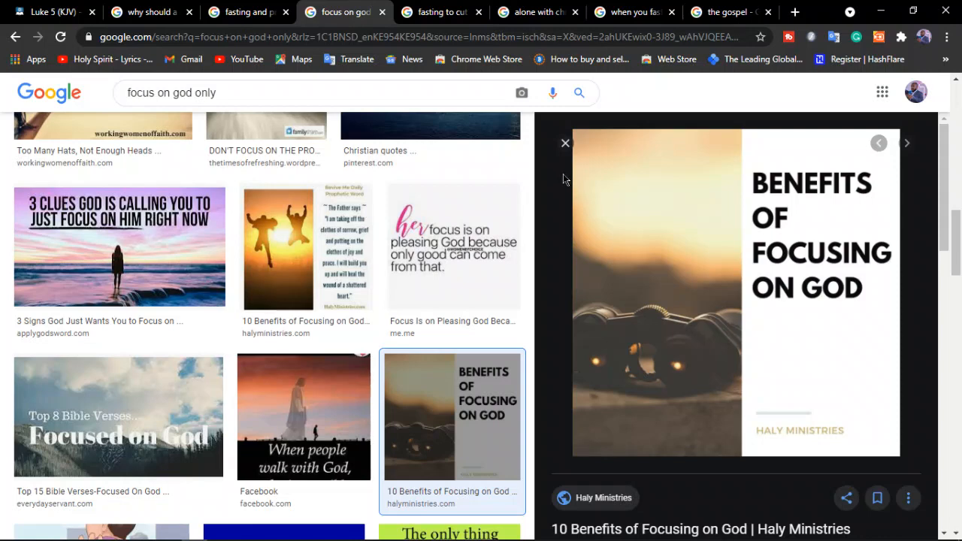
# - Switch to the 'fasting to cut weight' results with the intermittent fasting weight-loss image
pyautogui.click(439, 12)
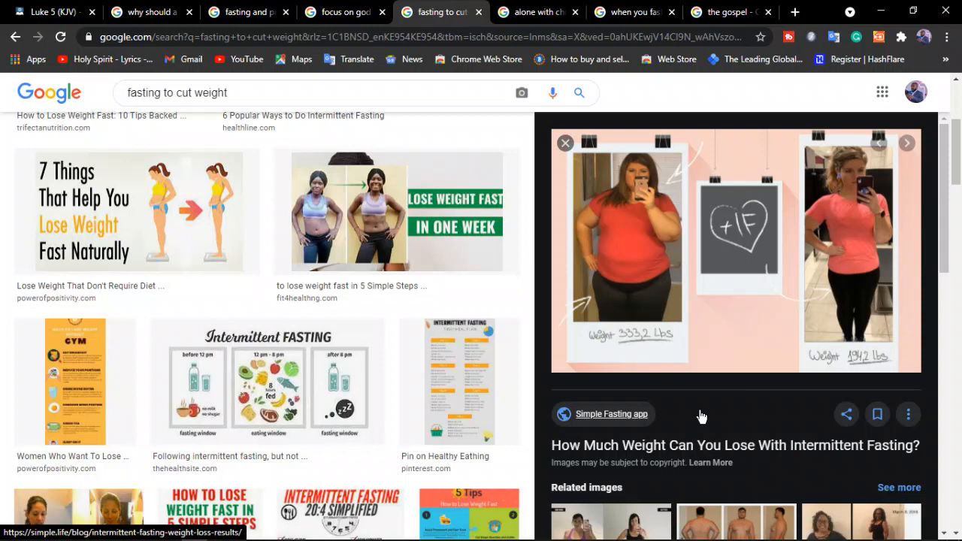
pyautogui.moveTo(778, 425)
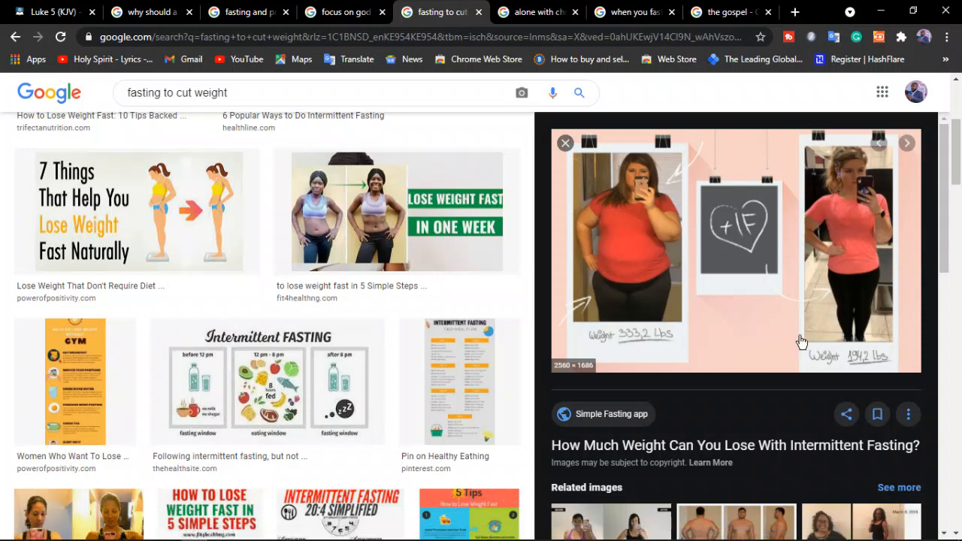
pyautogui.moveTo(783, 271)
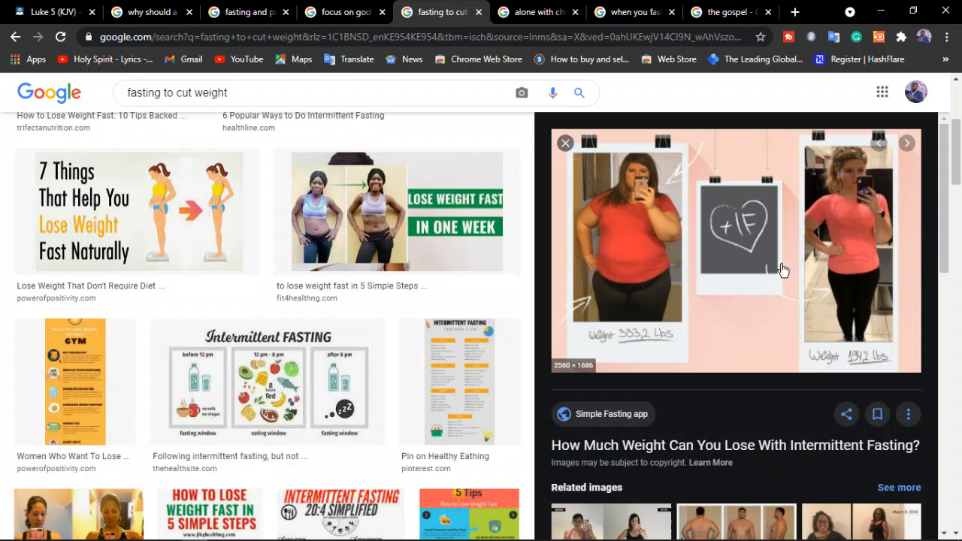
pyautogui.moveTo(910, 352)
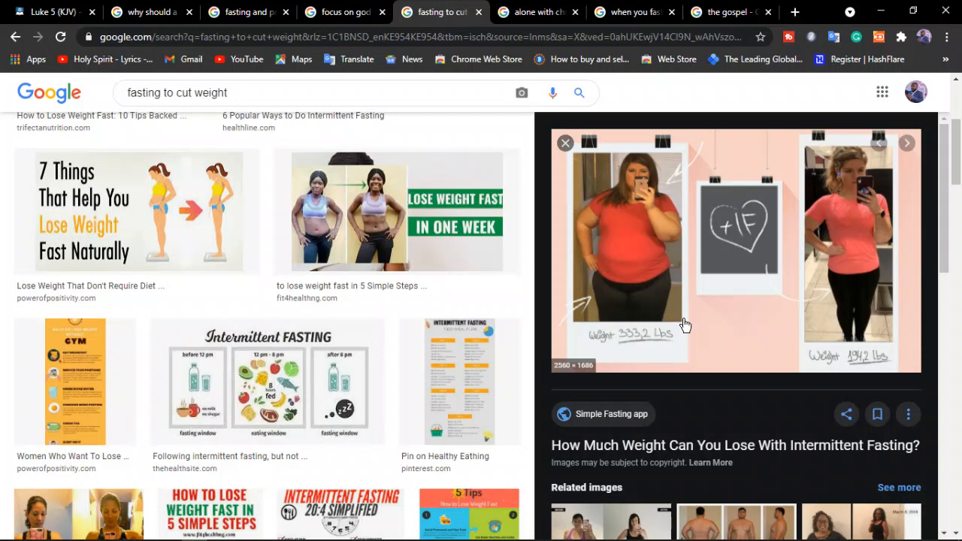
pyautogui.moveTo(767, 323)
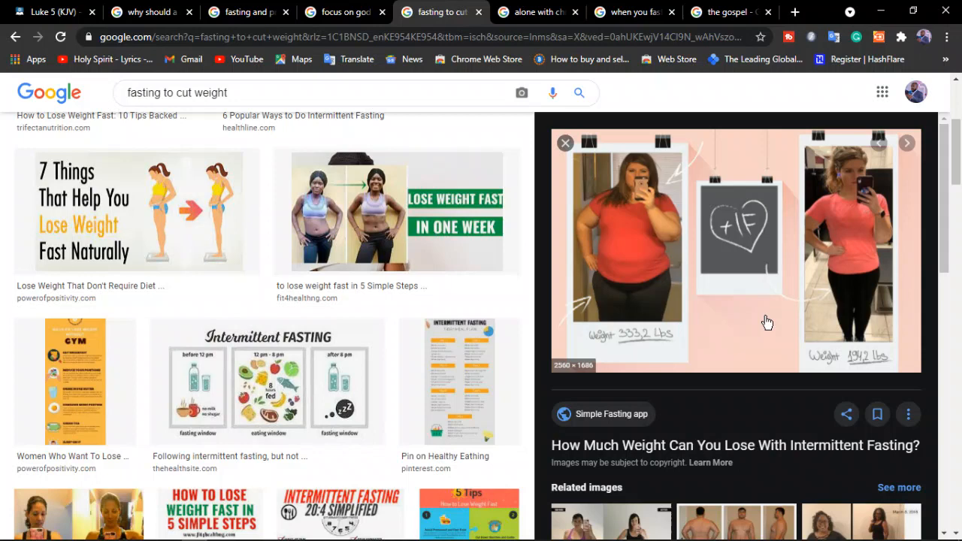
pyautogui.moveTo(755, 167)
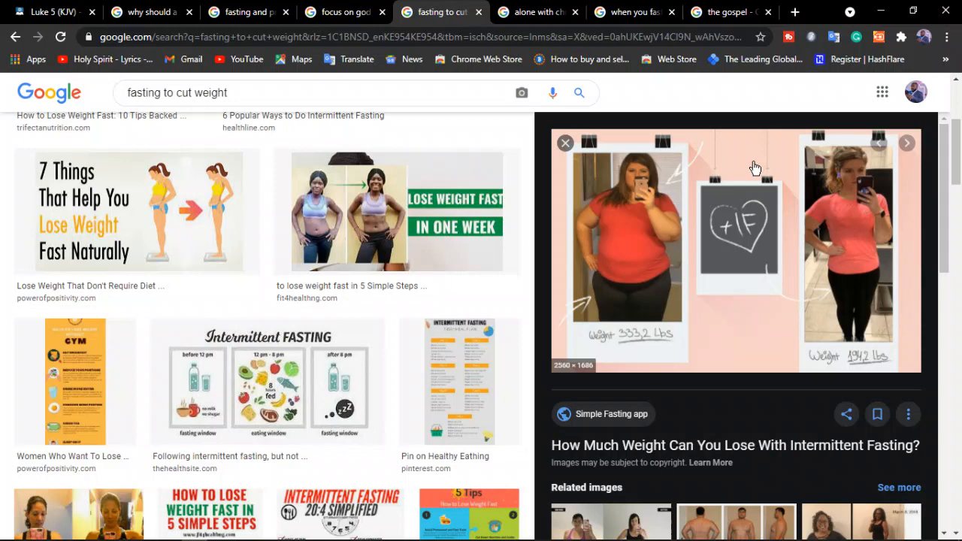
pyautogui.moveTo(404, 314)
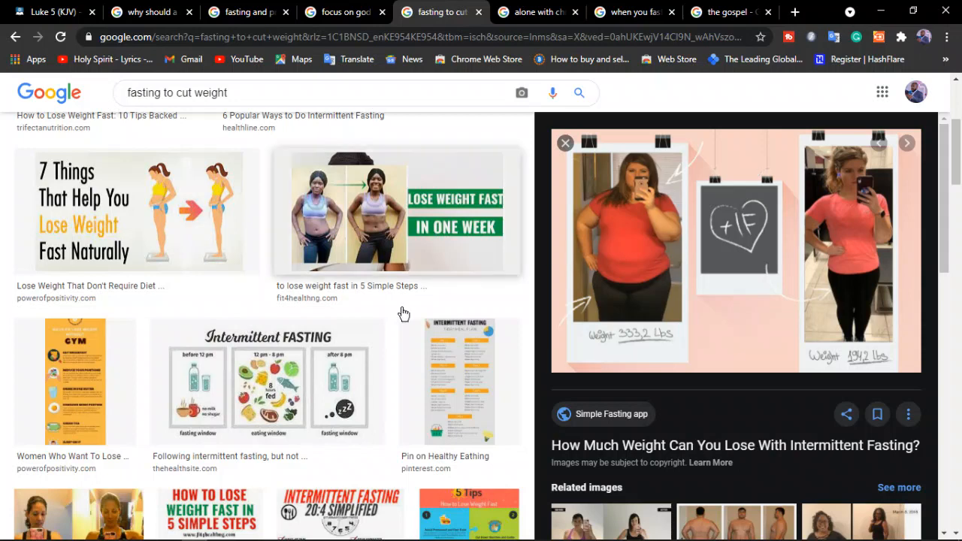
# - Enlarge the Intermittent Fasting eating-window chart, then move to the 'alone with christ' results
pyautogui.click(269, 382)
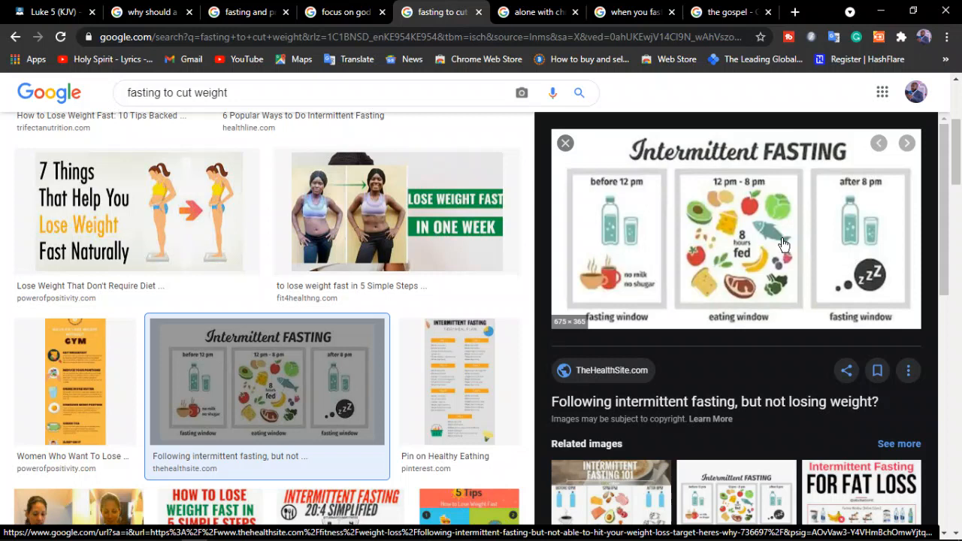
pyautogui.click(535, 12)
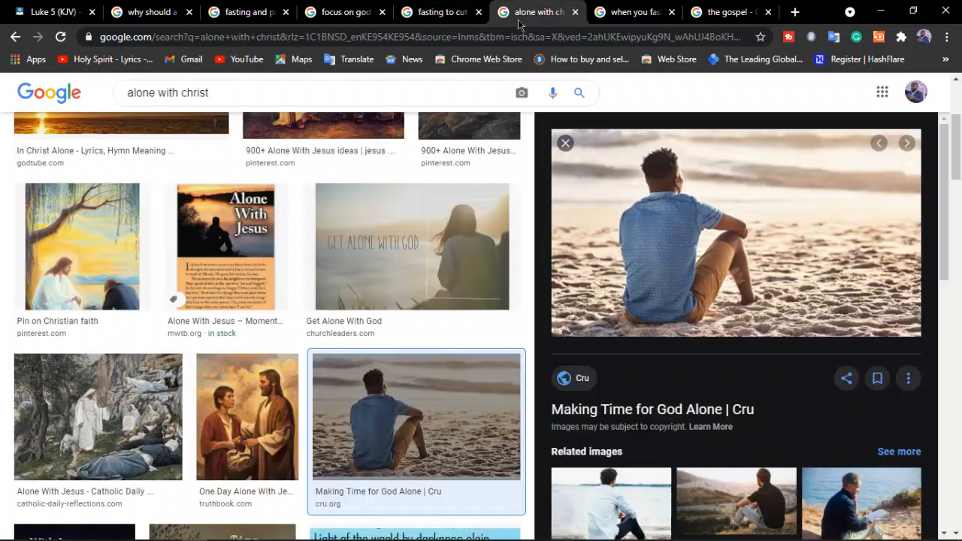
pyautogui.moveTo(718, 258)
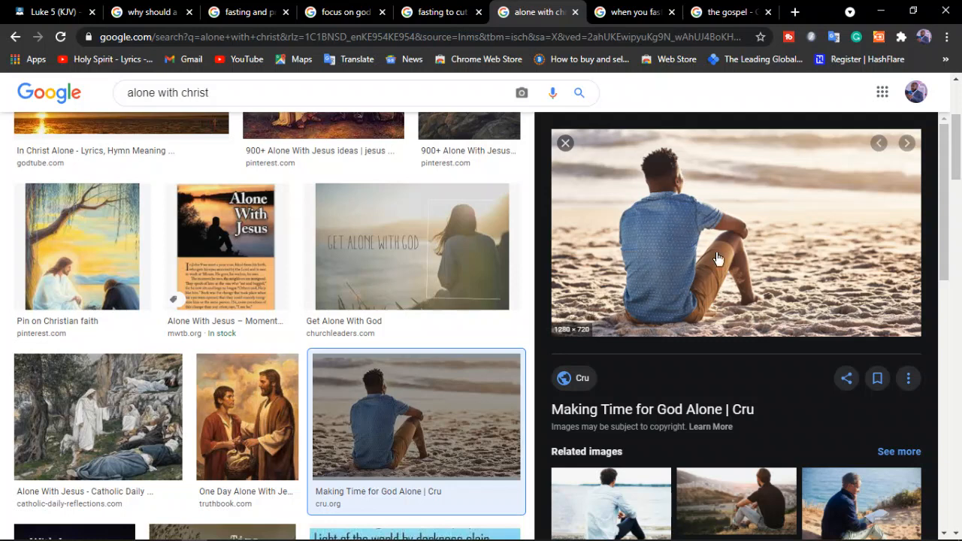
pyautogui.moveTo(728, 262)
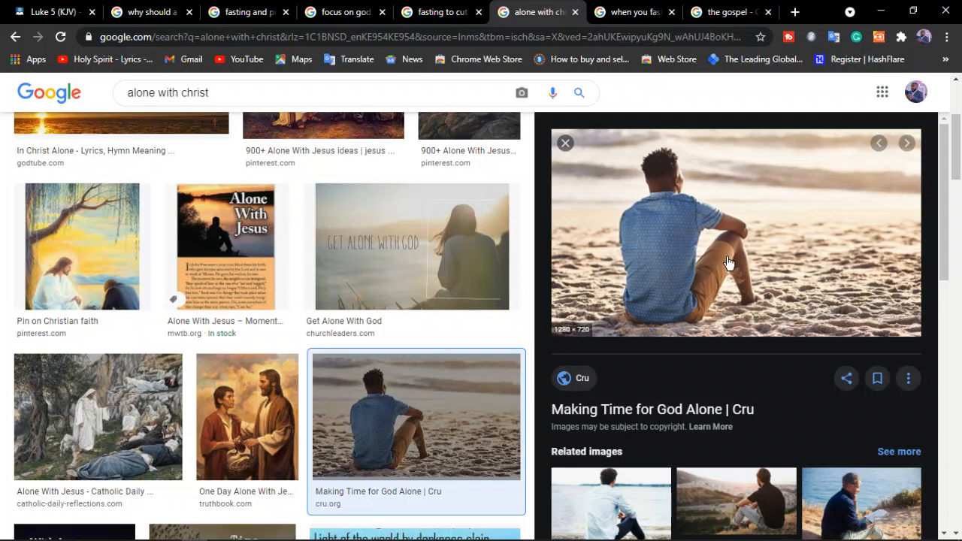
pyautogui.moveTo(624, 236)
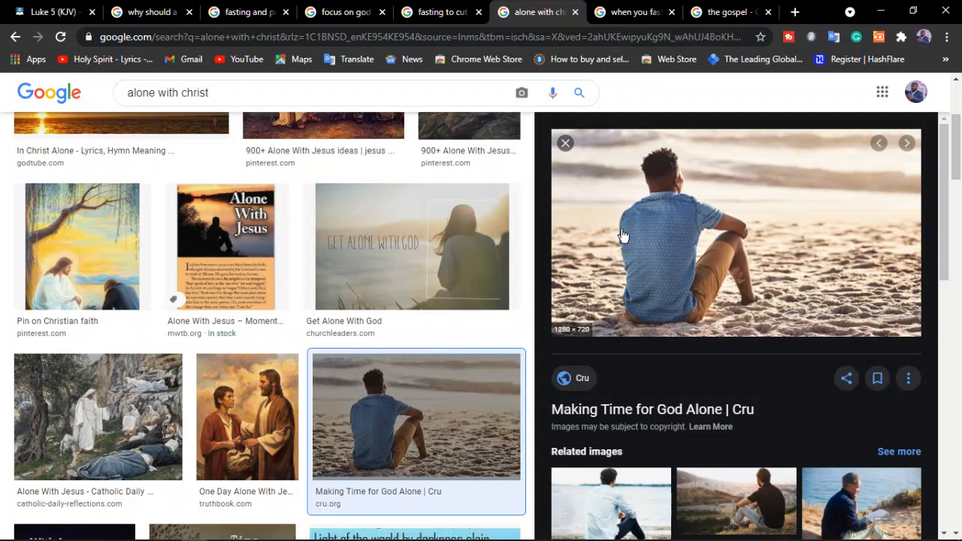
pyautogui.moveTo(759, 296)
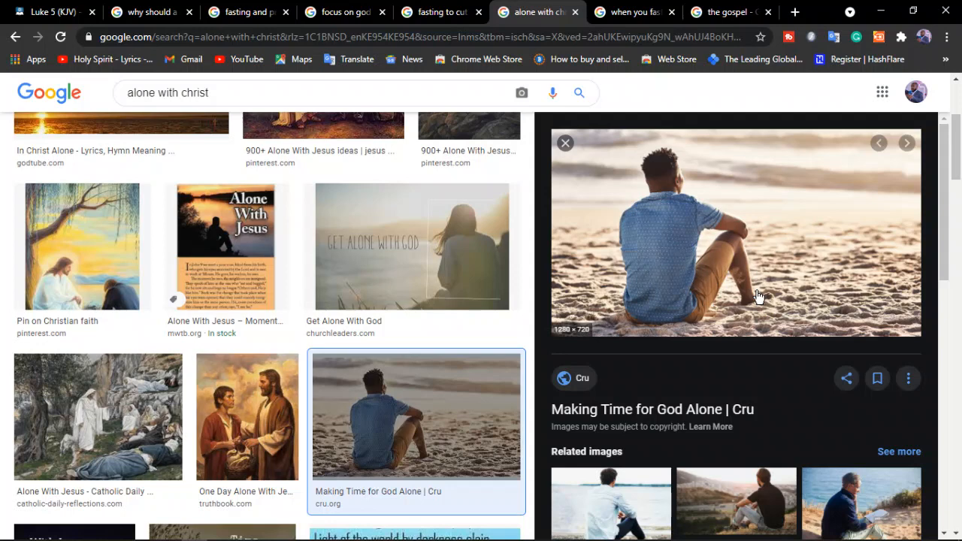
pyautogui.moveTo(749, 288)
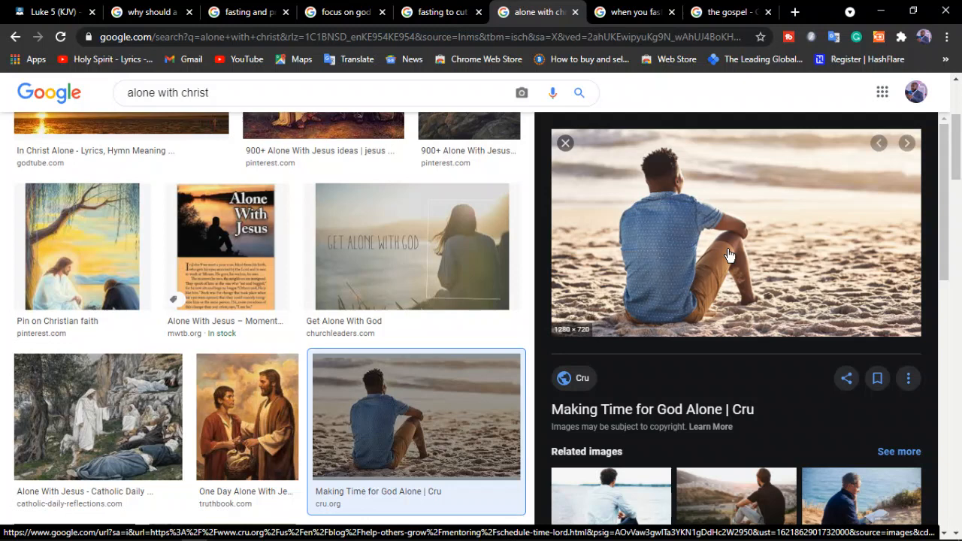
# - Enlarge the 'One Day Alone With Jesus' painting, then move to the 'when you fast do it in secret' results
pyautogui.click(247, 415)
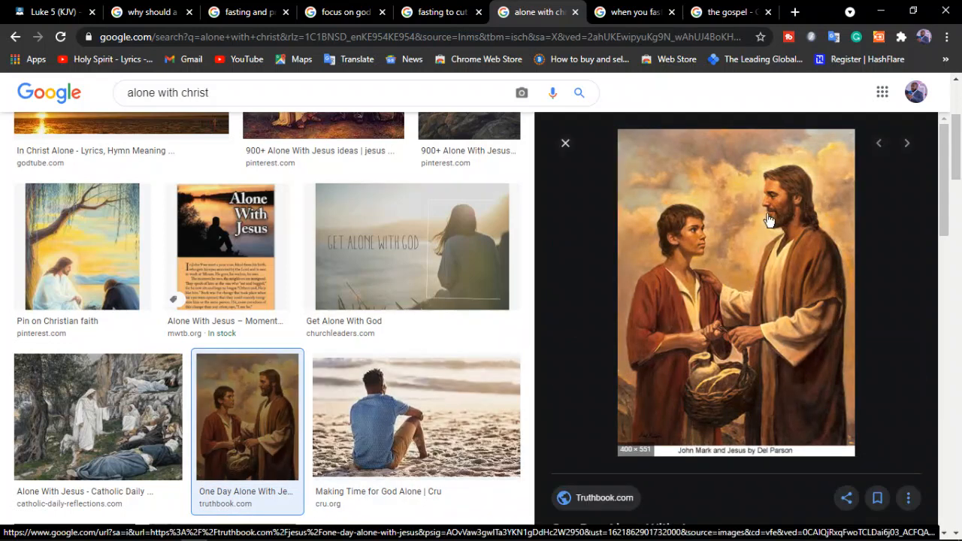
pyautogui.moveTo(784, 256)
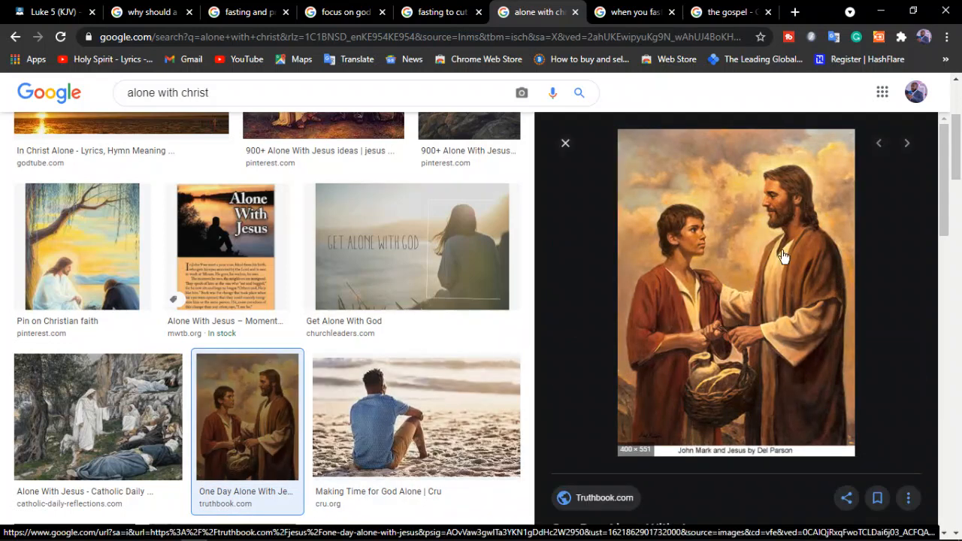
pyautogui.moveTo(633, 333)
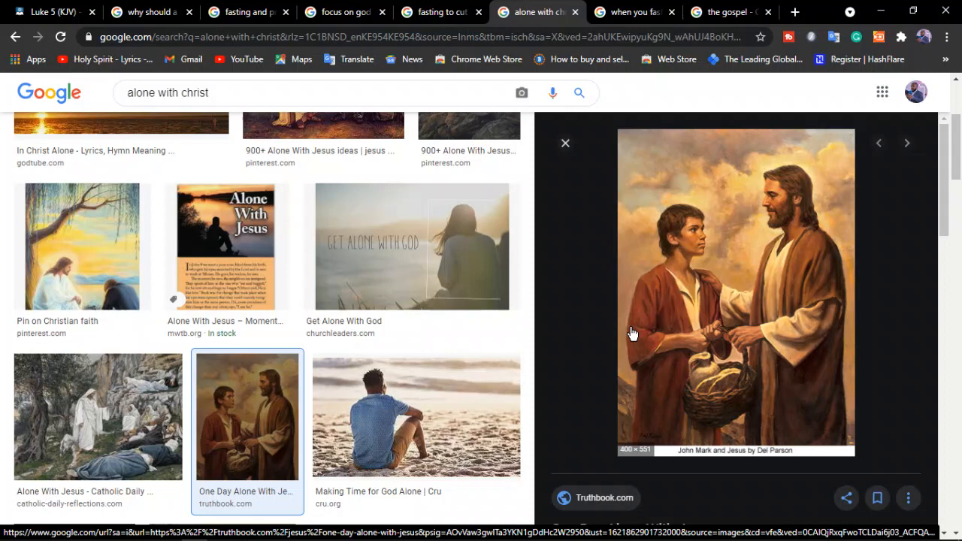
pyautogui.click(634, 12)
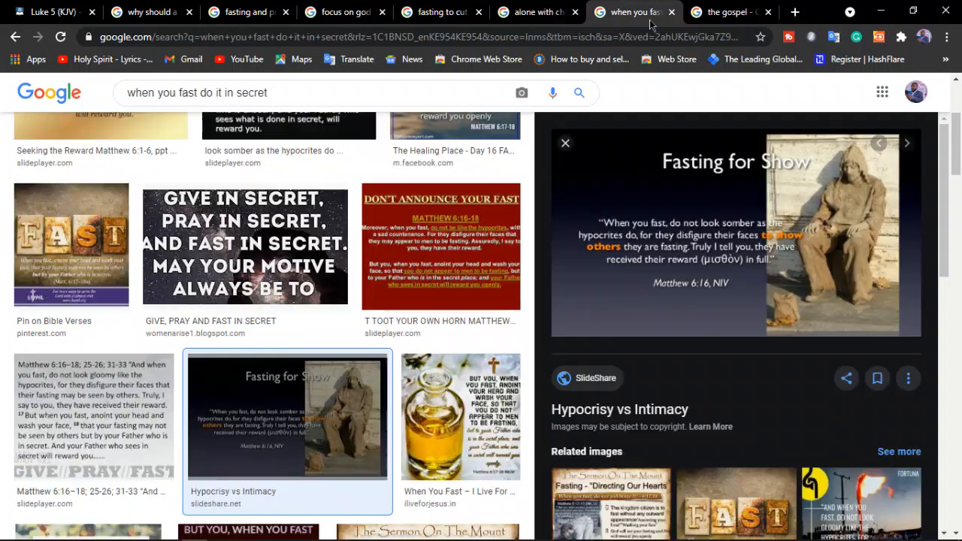
pyautogui.moveTo(785, 239)
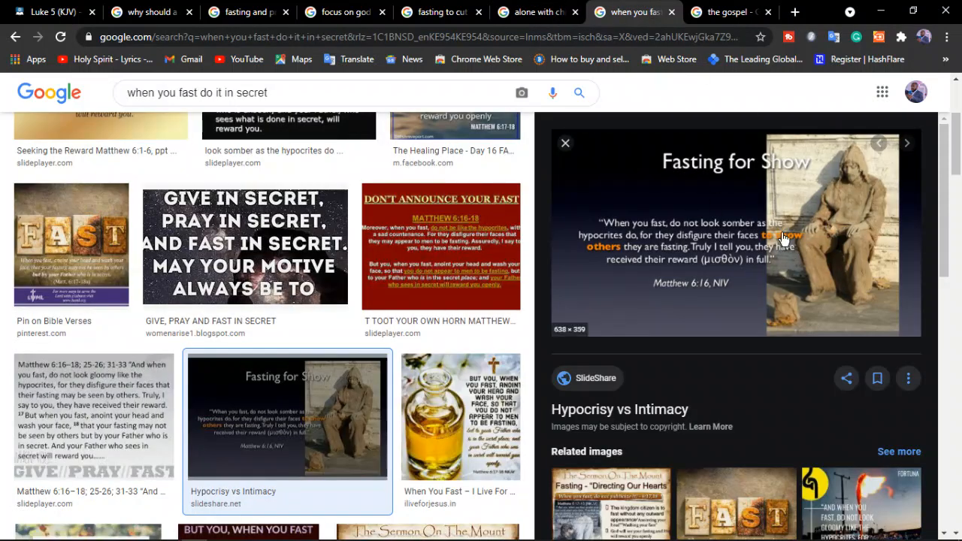
pyautogui.moveTo(824, 284)
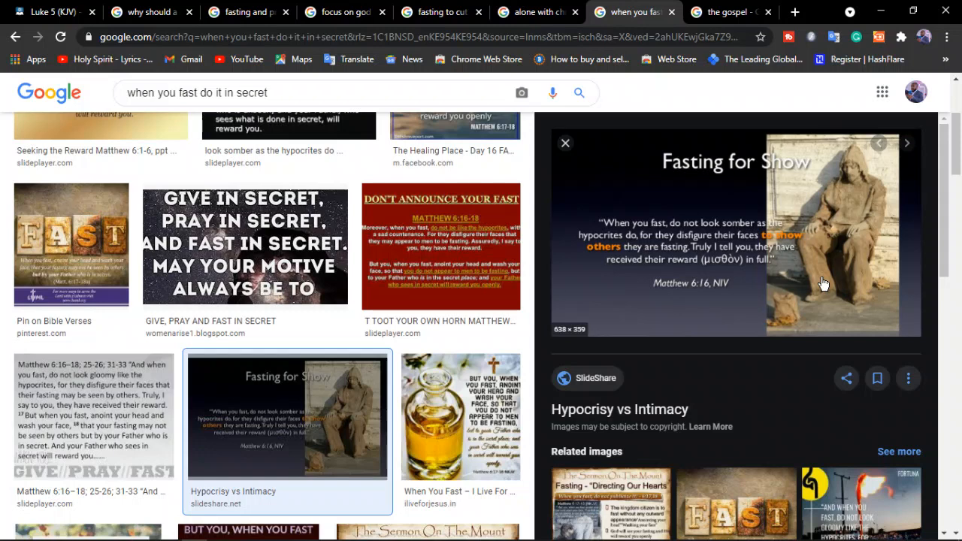
pyautogui.moveTo(883, 223)
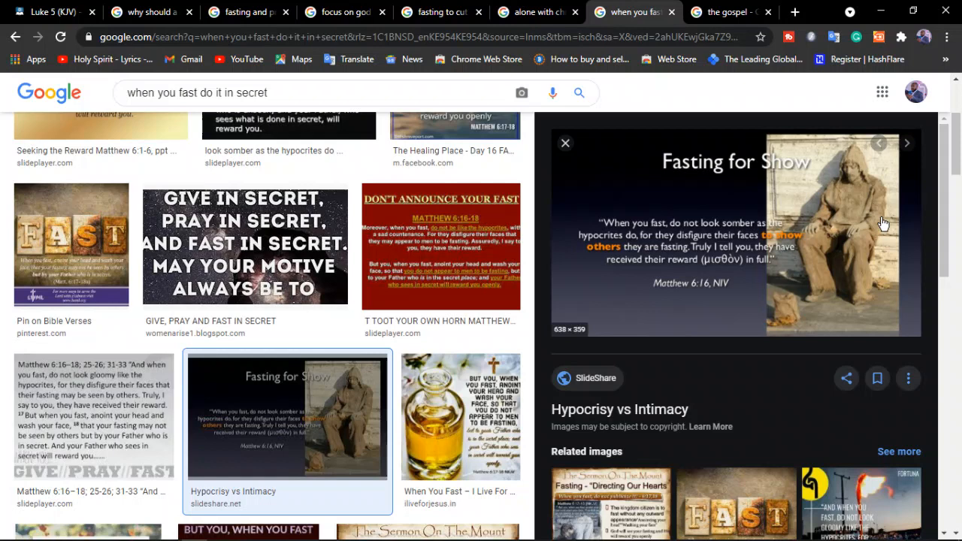
pyautogui.moveTo(199, 53)
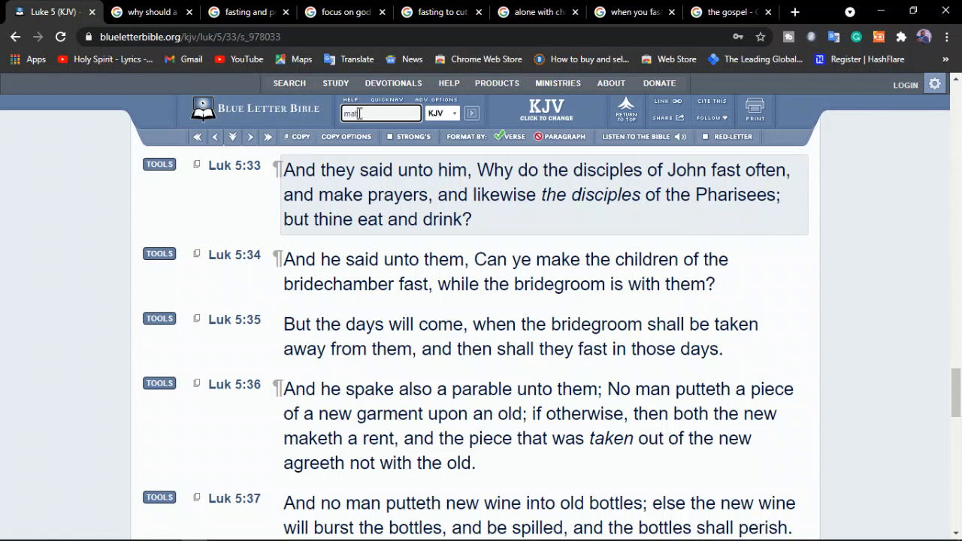
# - Mark 'they disfigure their faces' in Matthew 6:16, then return to the fasting-in-secret images
pyautogui.write('5')
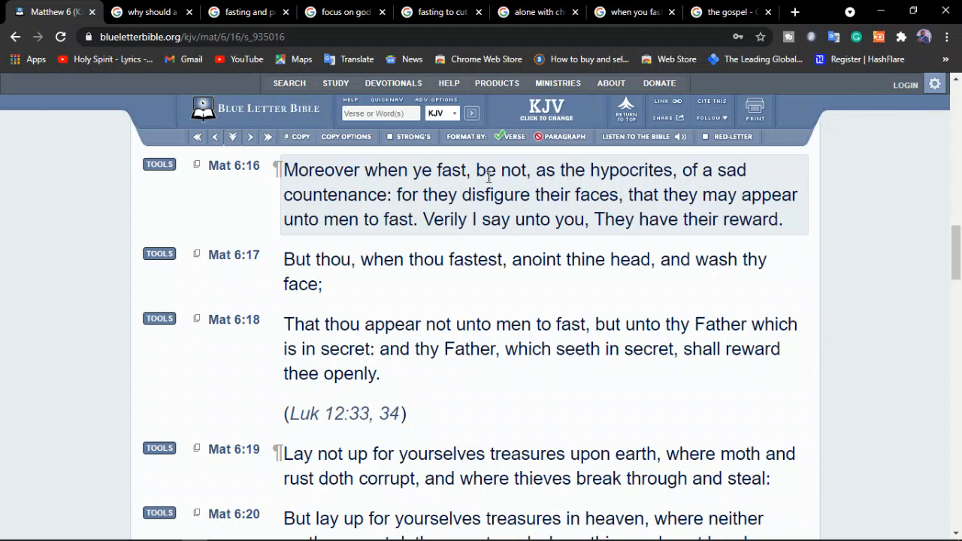
pyautogui.moveTo(714, 186)
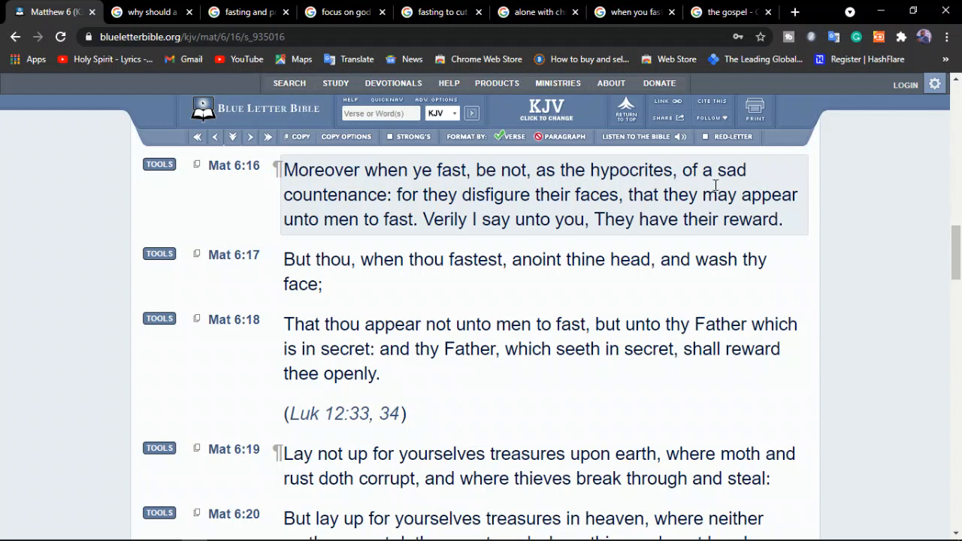
pyautogui.moveTo(401, 210)
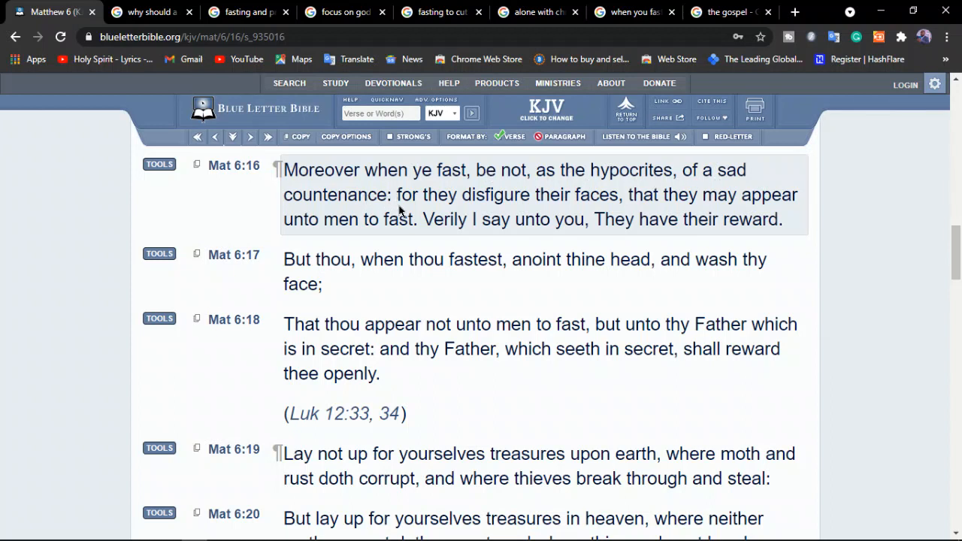
pyautogui.moveTo(569, 211)
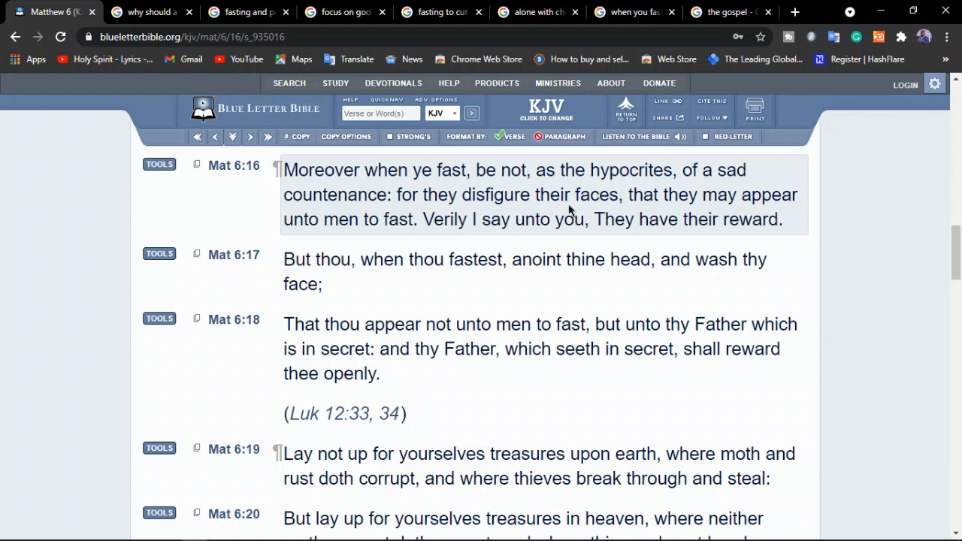
pyautogui.moveTo(423, 195); pyautogui.dragTo(619, 195)
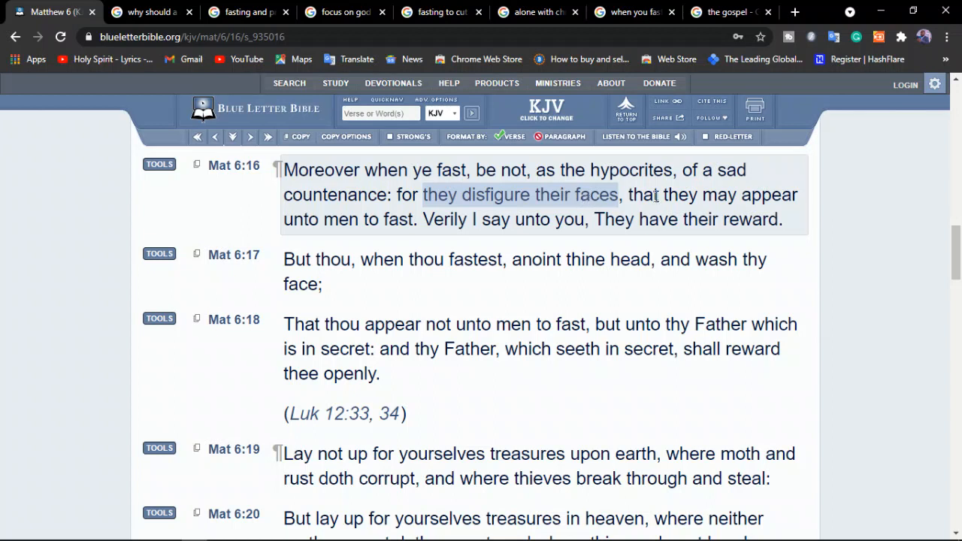
pyautogui.moveTo(330, 222)
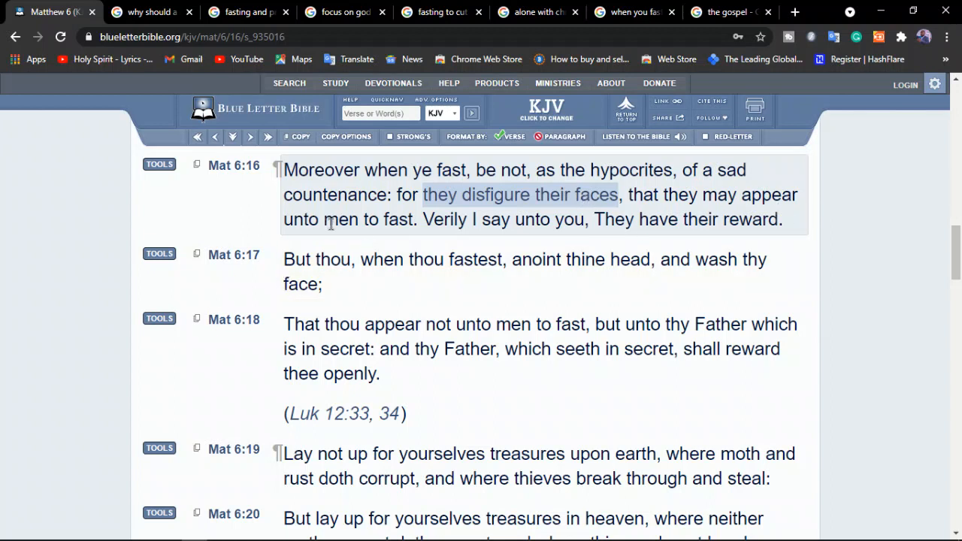
pyautogui.moveTo(534, 248)
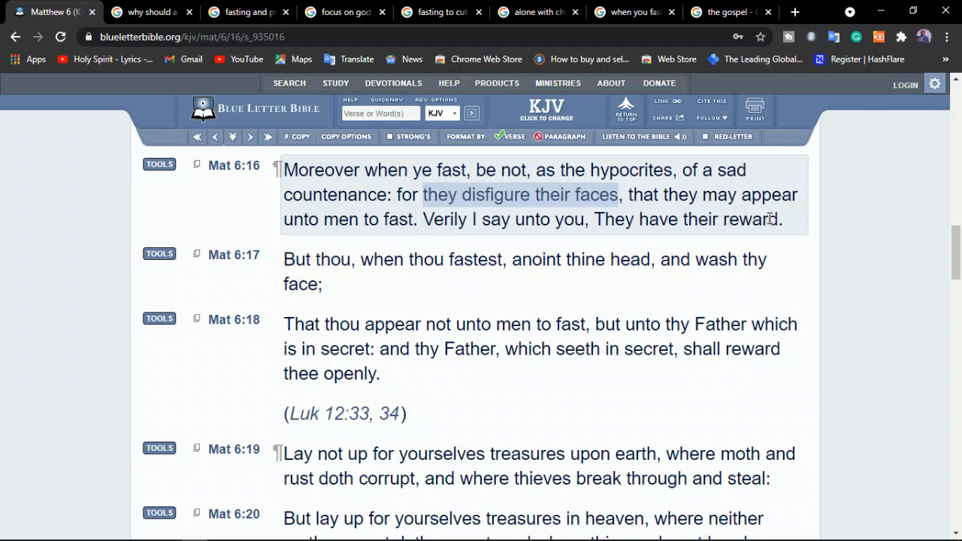
pyautogui.click(634, 12)
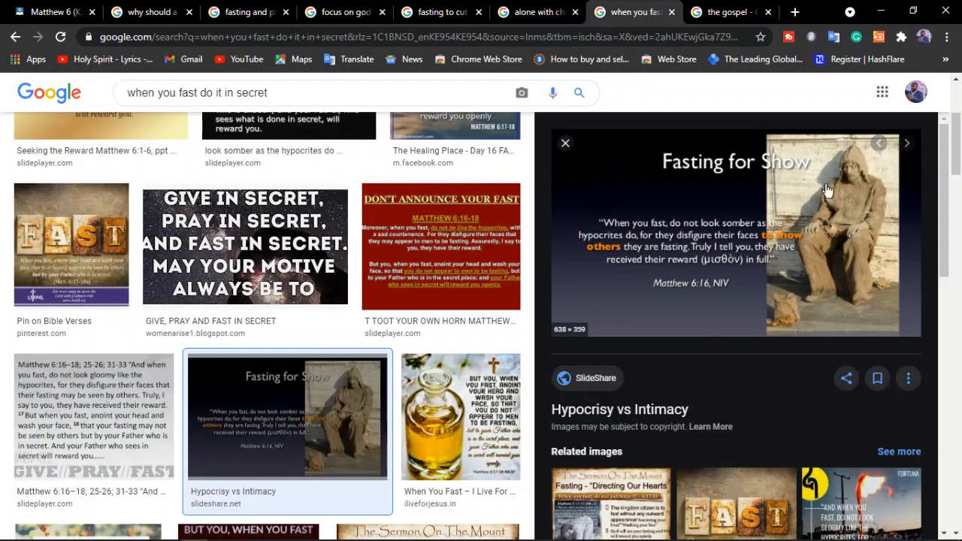
pyautogui.moveTo(857, 188)
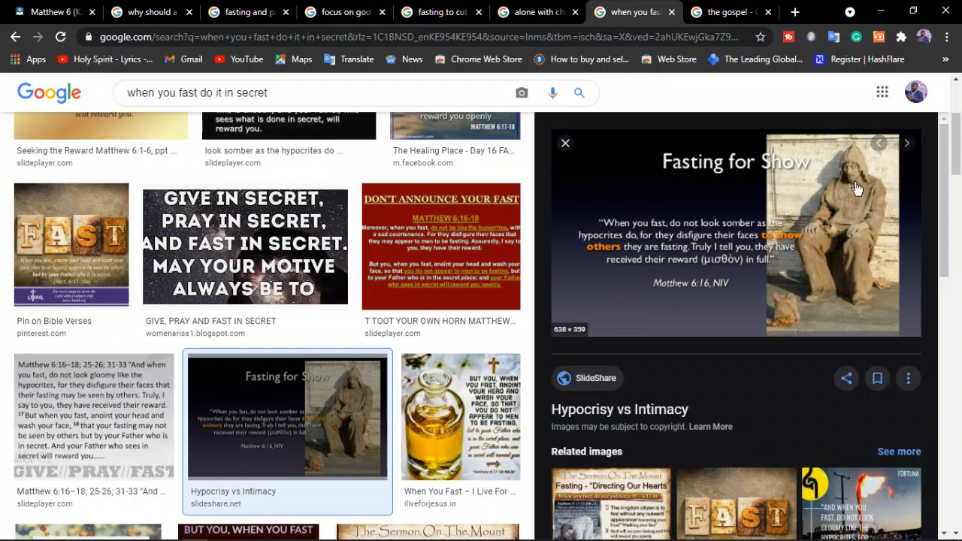
pyautogui.moveTo(824, 231)
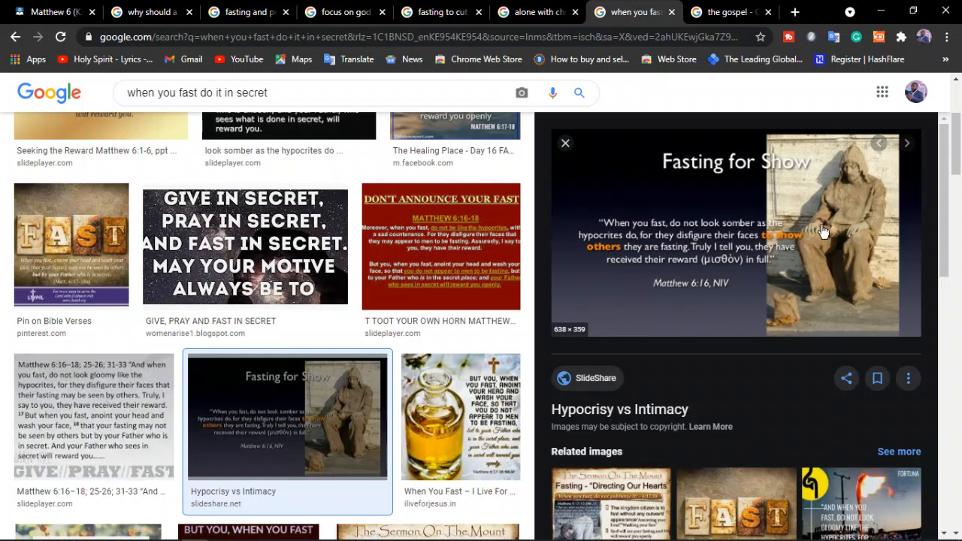
pyautogui.moveTo(74, 104)
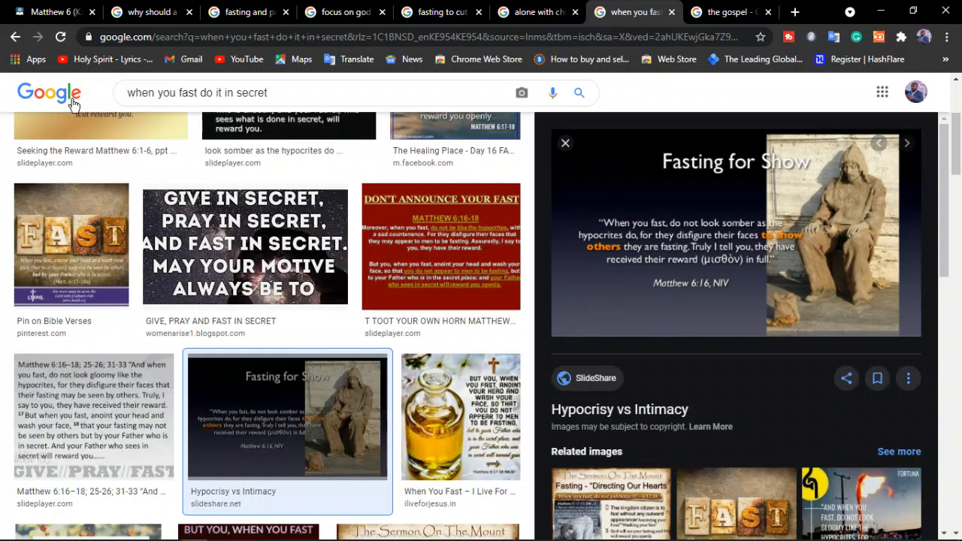
pyautogui.moveTo(49, 11)
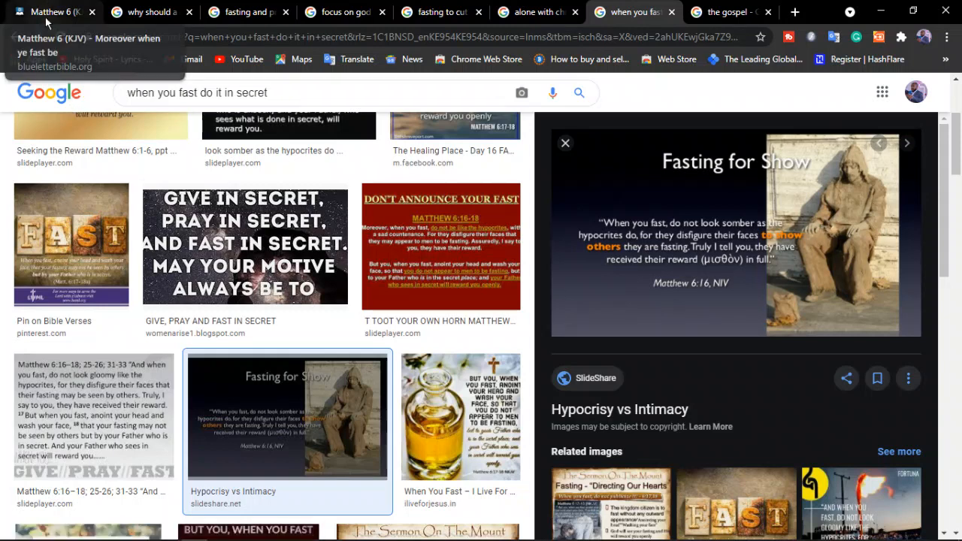
# - Go back to the Matthew 6 KJV passage in Blue Letter Bible
pyautogui.click(49, 12)
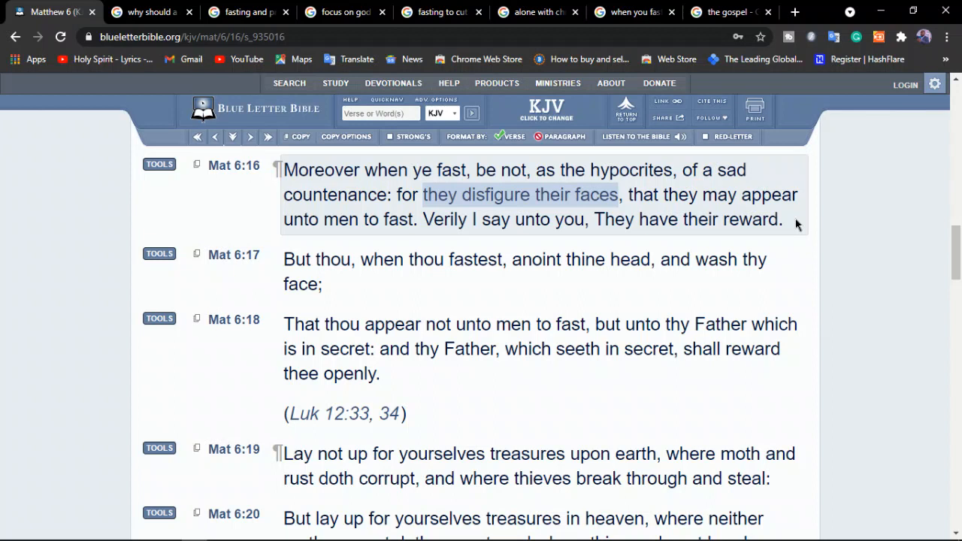
pyautogui.moveTo(473, 272)
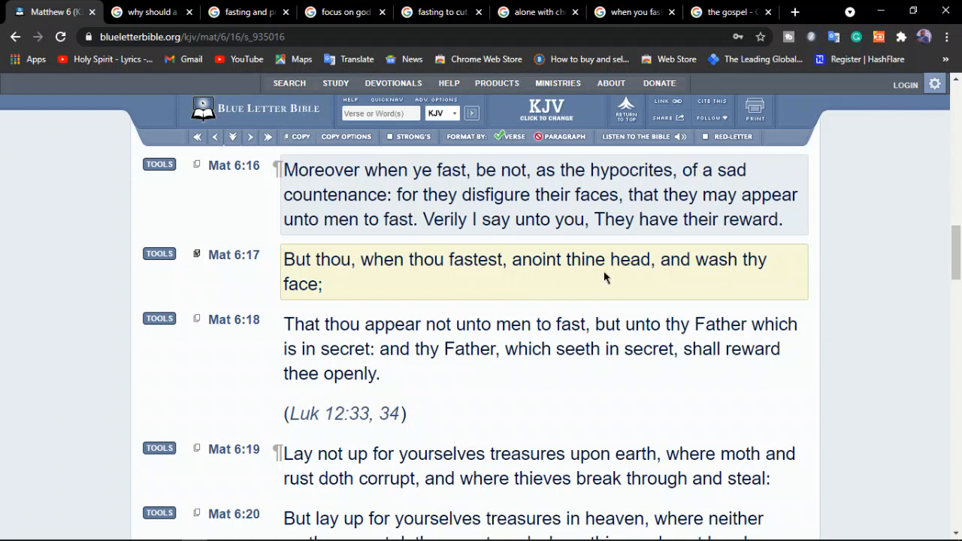
pyautogui.moveTo(641, 261)
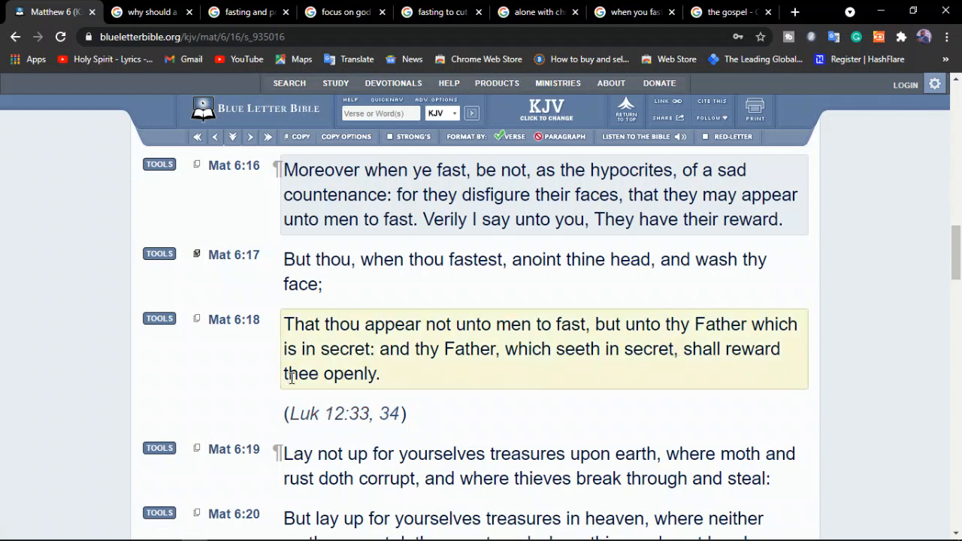
pyautogui.moveTo(421, 386)
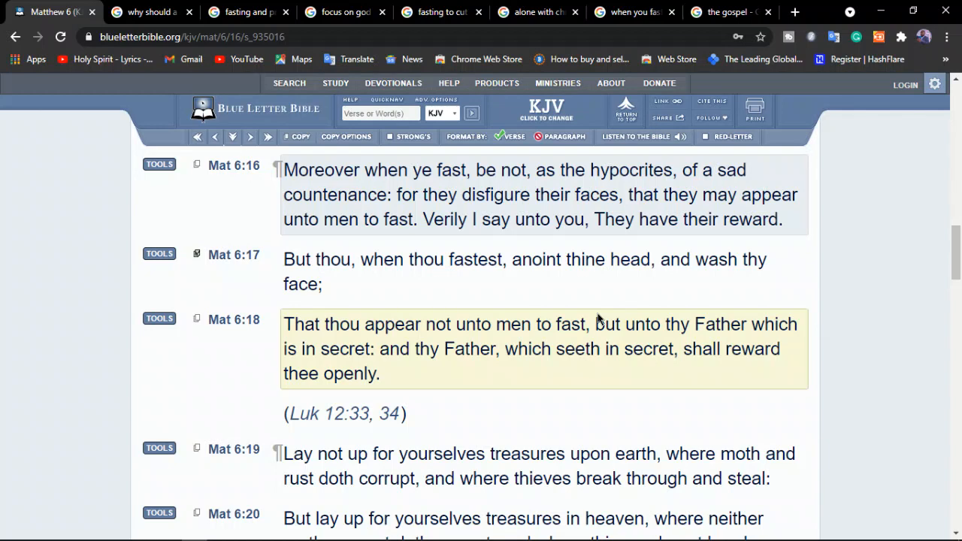
# - Revisit the 'when you fast' image results, then view the 'the gospel' image results
pyautogui.click(631, 12)
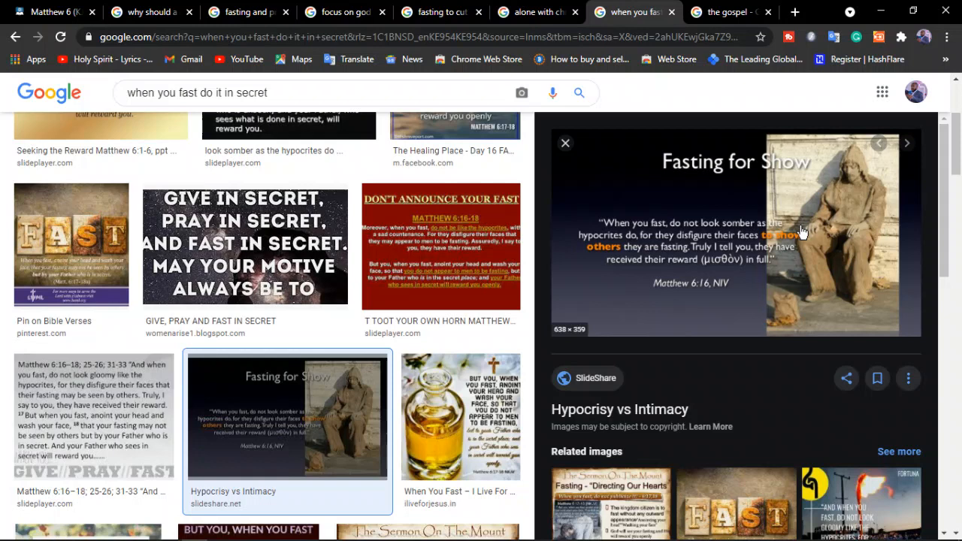
pyautogui.click(728, 11)
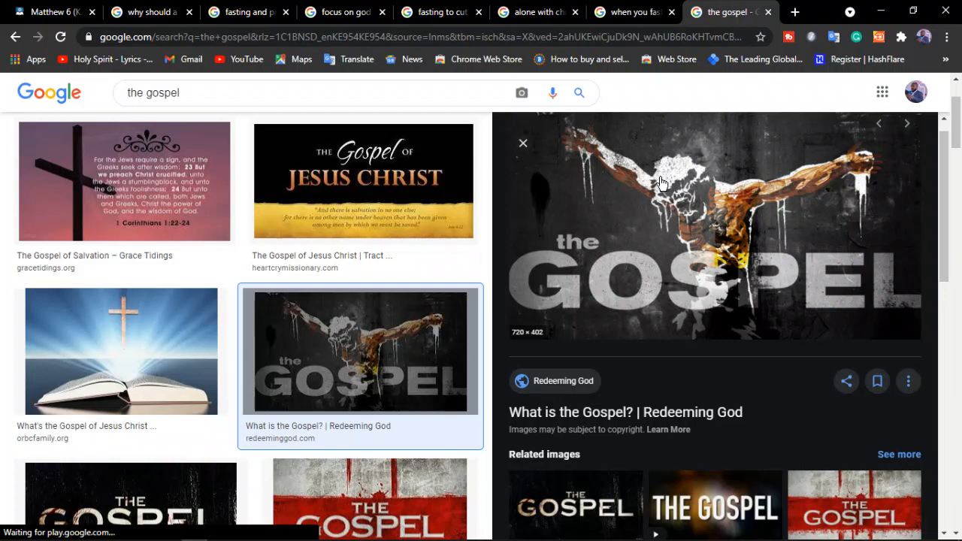
# - Revisit the 'when you fast' image results, then the 'alone with christ' results
pyautogui.click(633, 12)
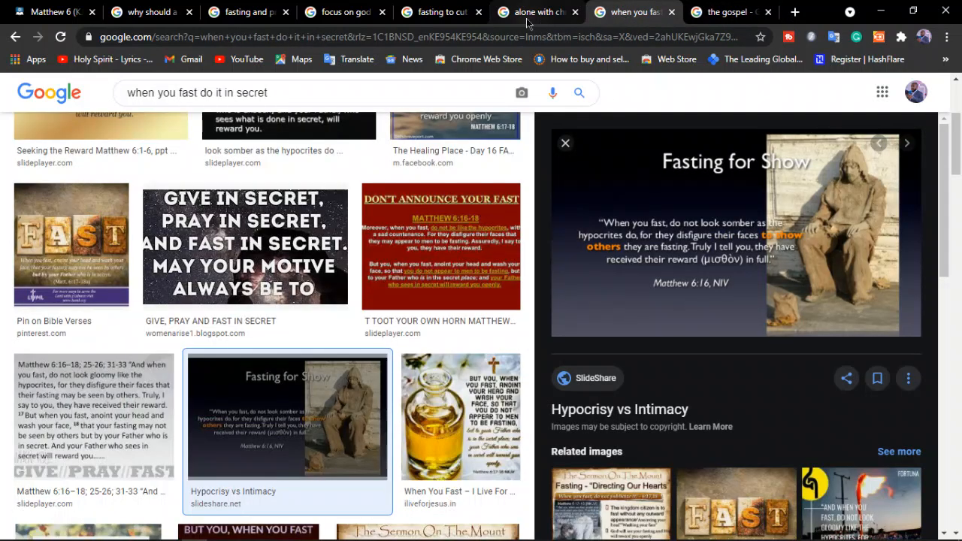
pyautogui.click(535, 12)
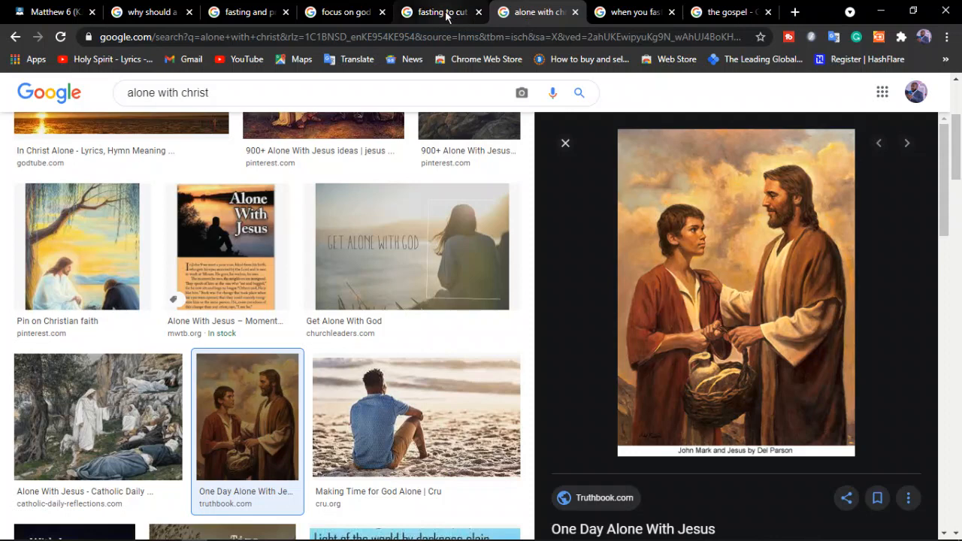
# - Step back through 'fasting to cut weight', 'focus on god only', 'fasting and prayer', then 'why should a christian fast' tabs
pyautogui.click(438, 12)
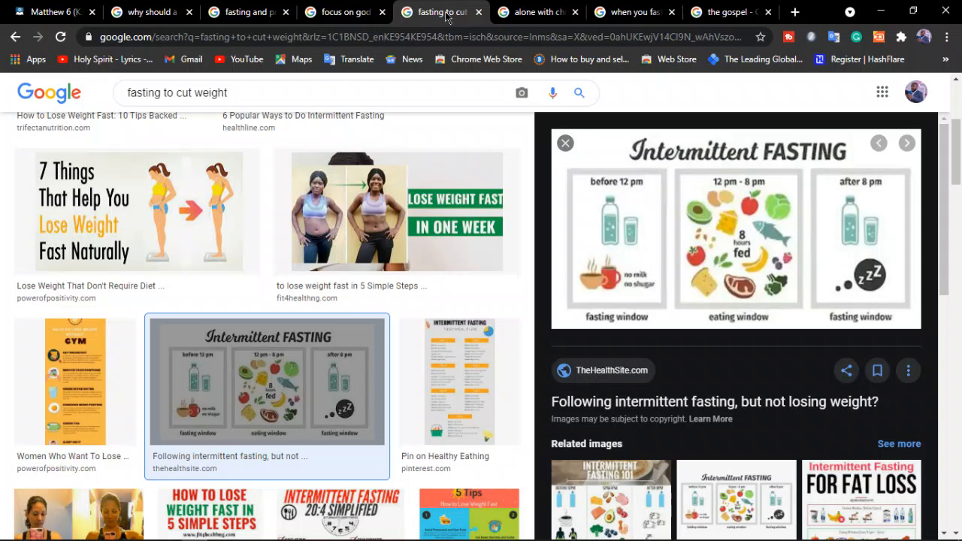
pyautogui.click(338, 12)
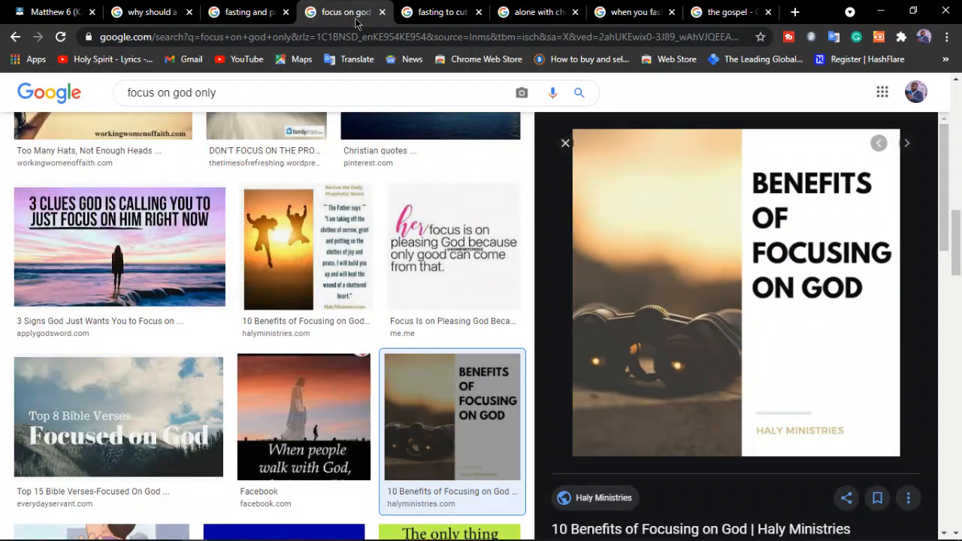
pyautogui.click(248, 12)
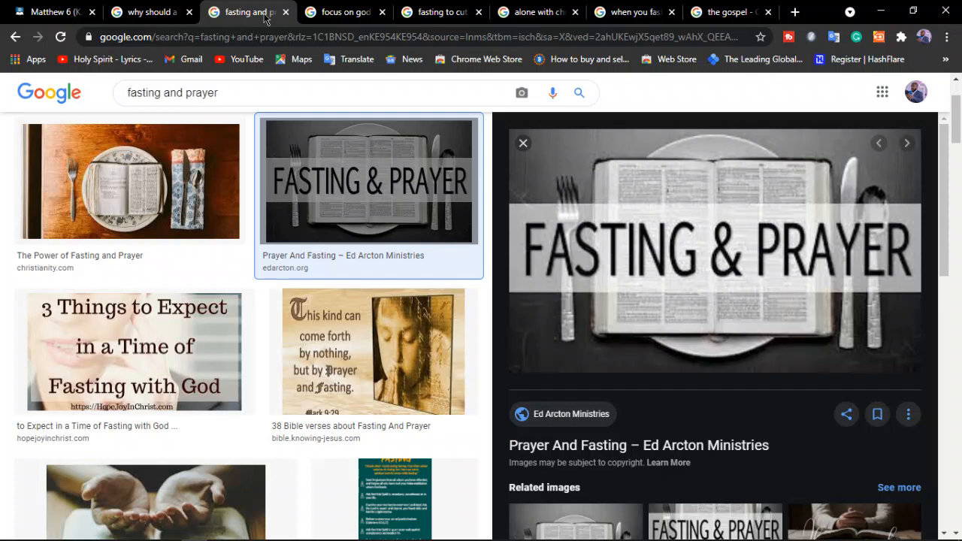
pyautogui.click(143, 12)
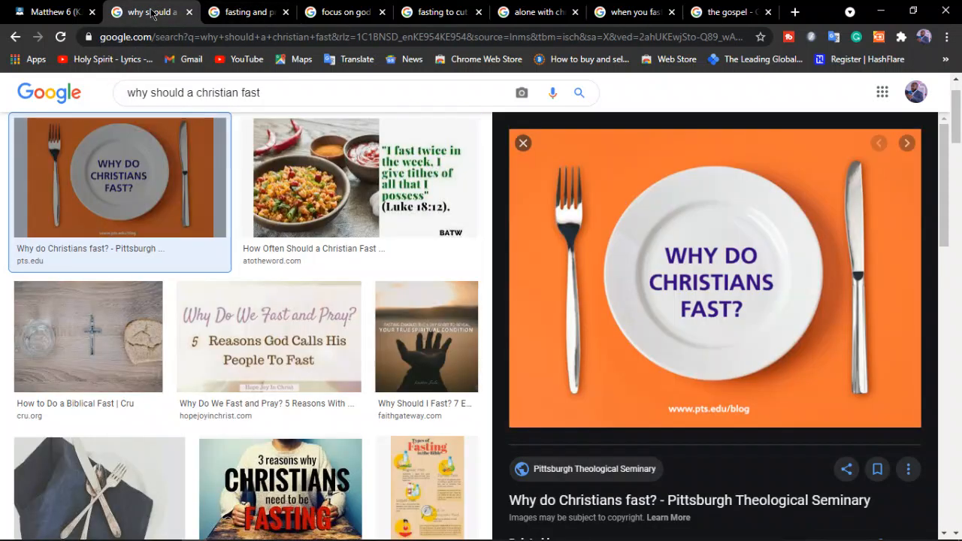